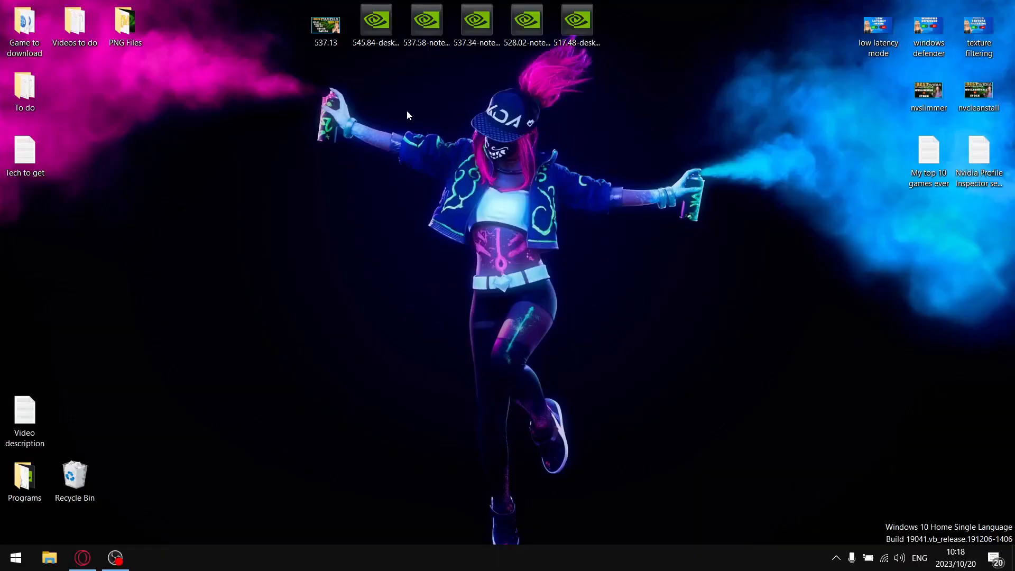
pyautogui.moveTo(523, 71)
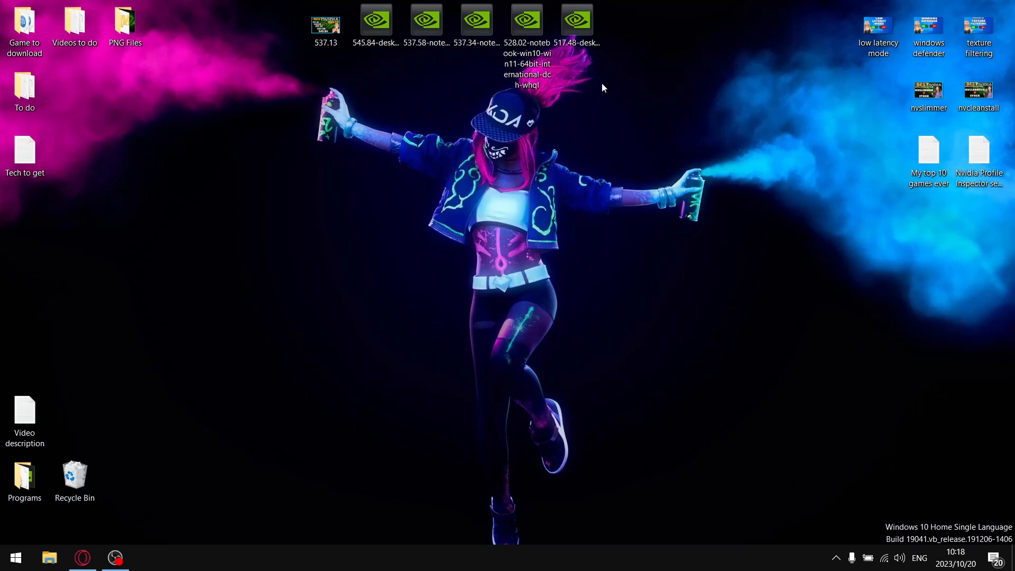
# Look through the 545.84, 537.58 and 517.48 driver installers, then switch to 'The Better Nvidia driver' spreadsheet.
pyautogui.click(375, 19)
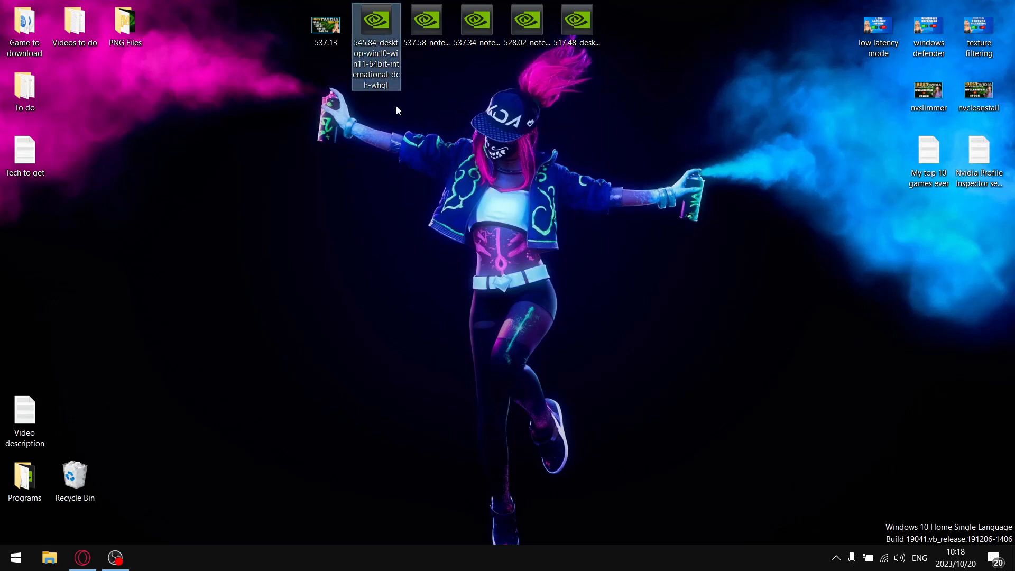
pyautogui.click(427, 19)
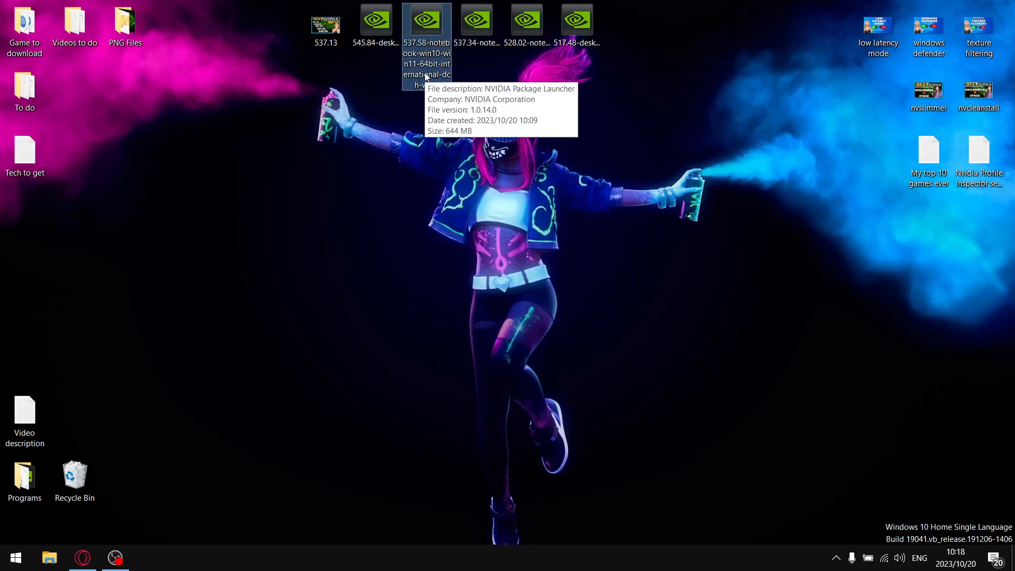
pyautogui.moveTo(476, 20)
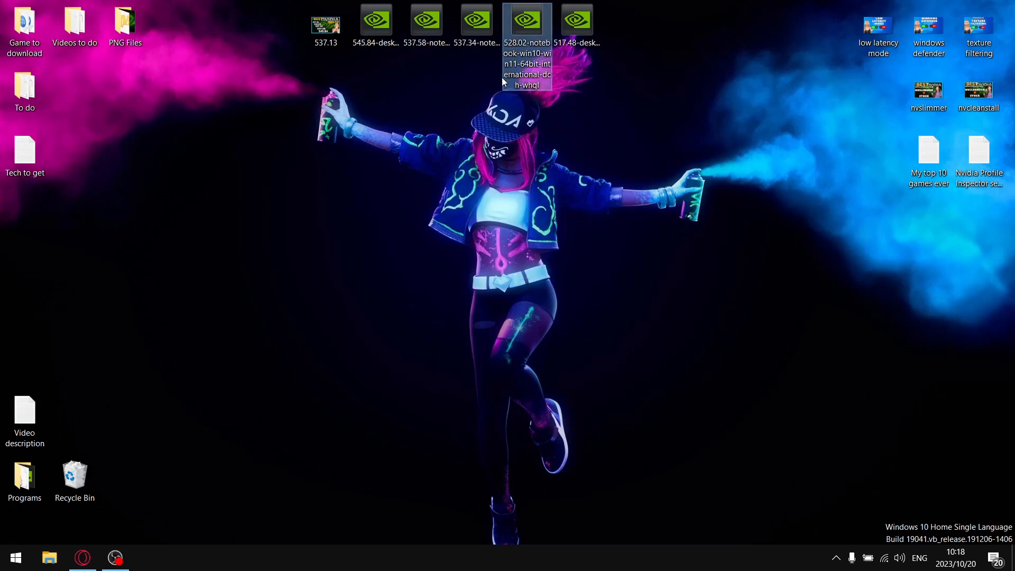
pyautogui.click(577, 23)
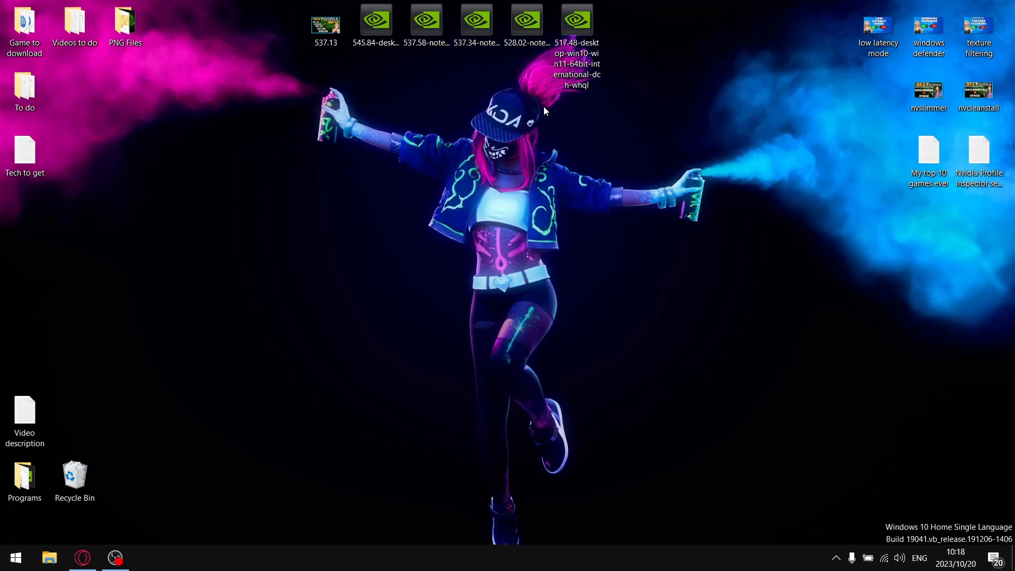
pyautogui.moveTo(476, 175)
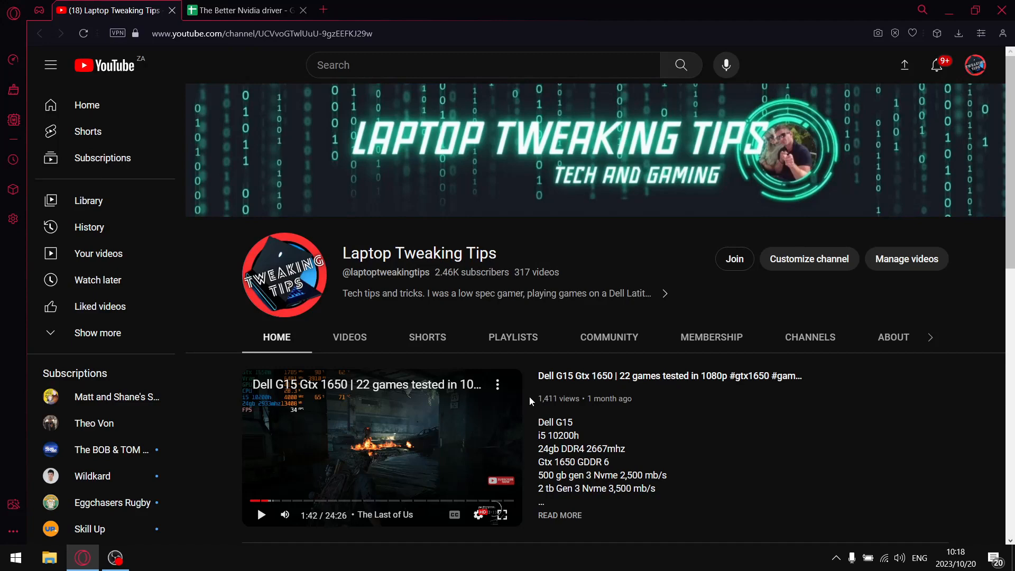
pyautogui.moveTo(981, 271)
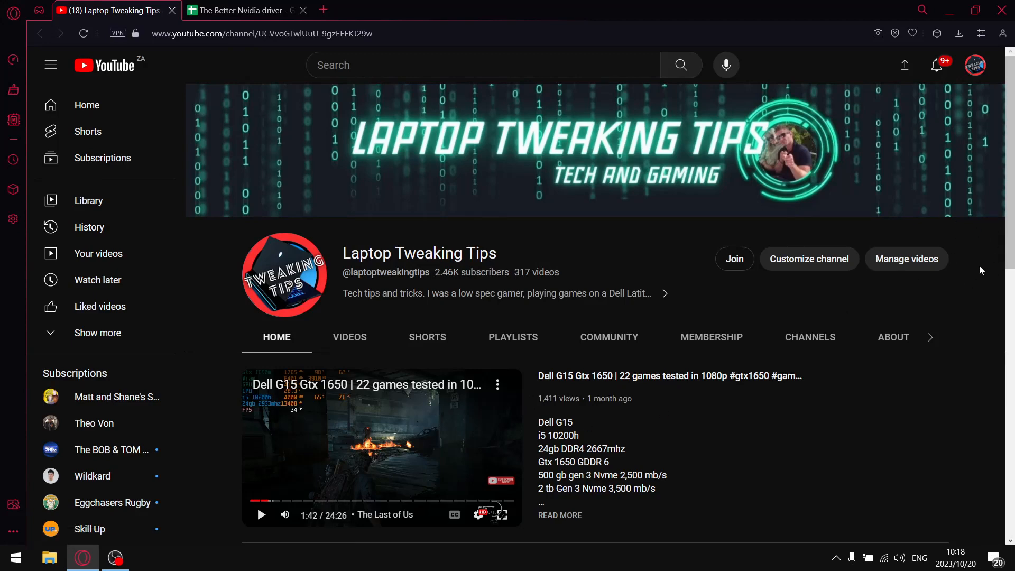
pyautogui.moveTo(952, 284)
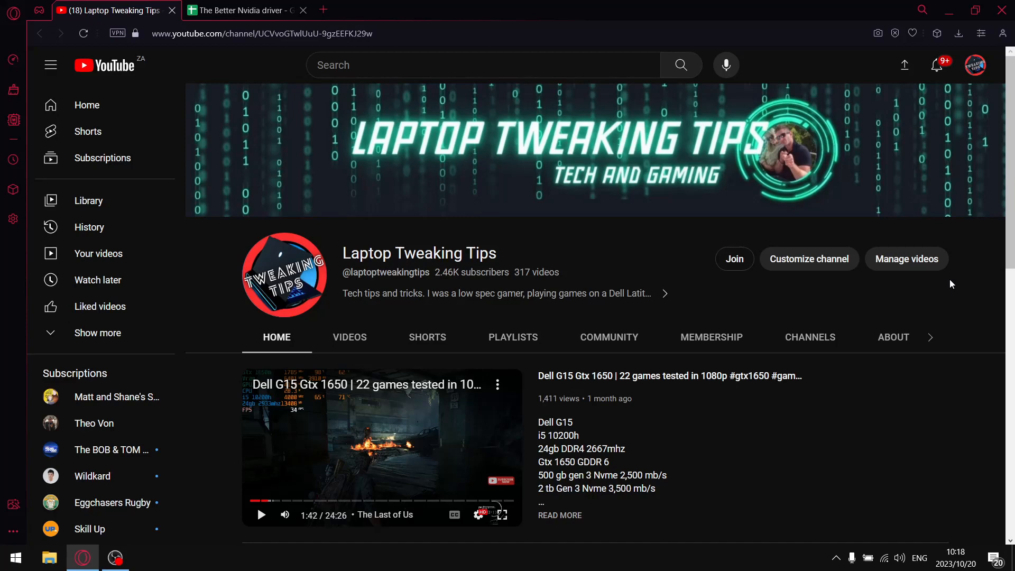
pyautogui.moveTo(712, 337)
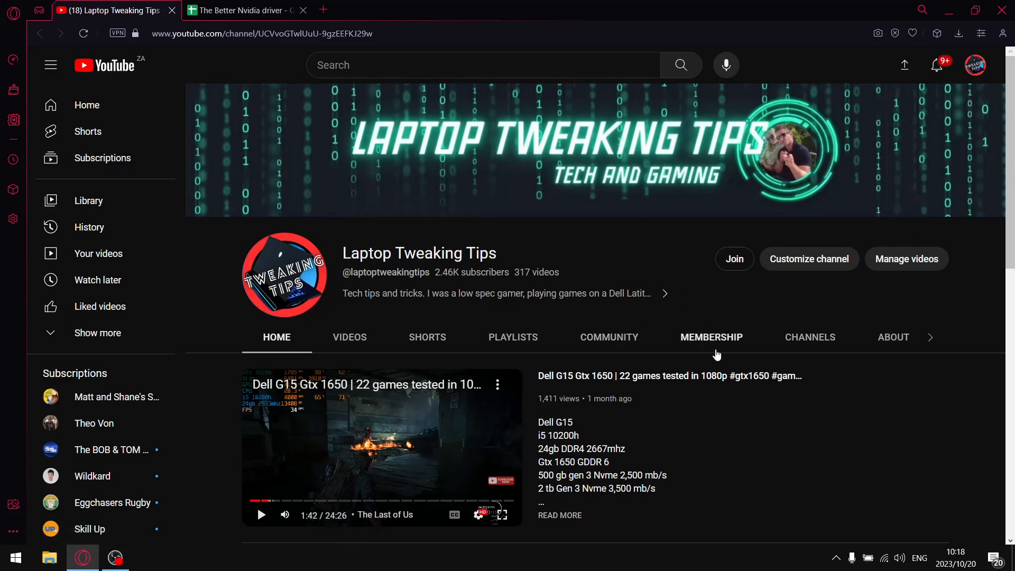
pyautogui.moveTo(764, 305)
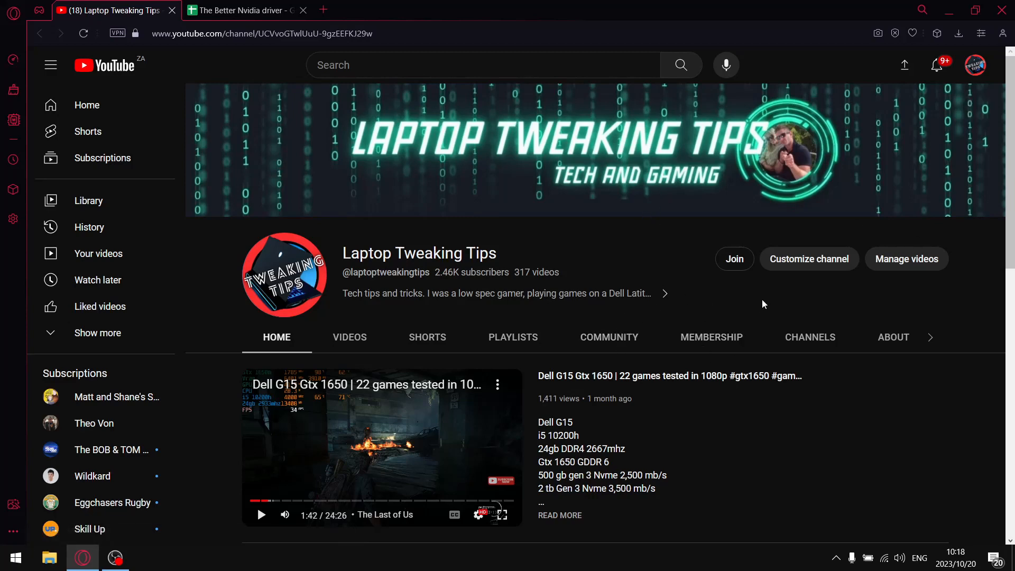
pyautogui.moveTo(758, 297)
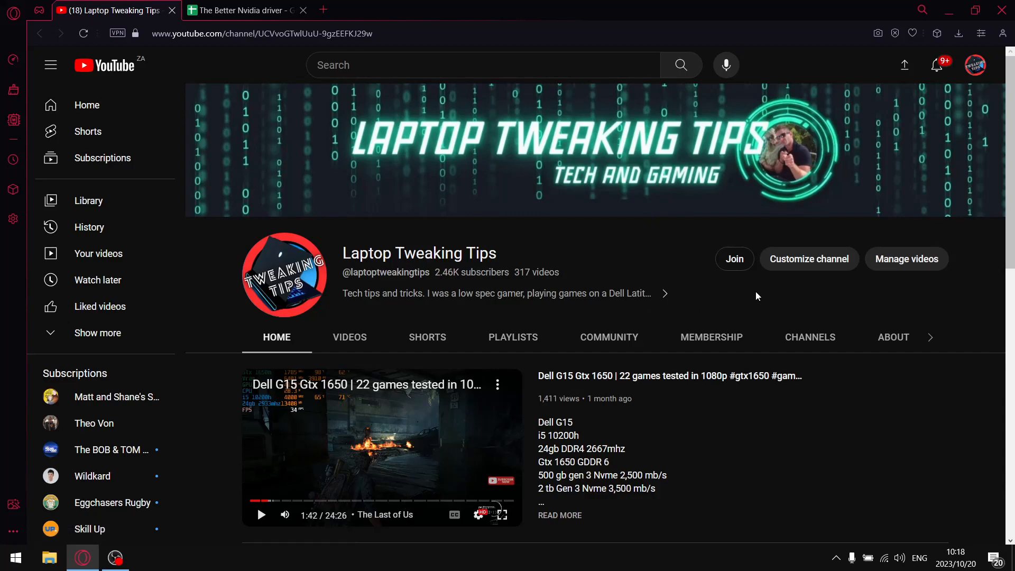
pyautogui.scroll(-3)
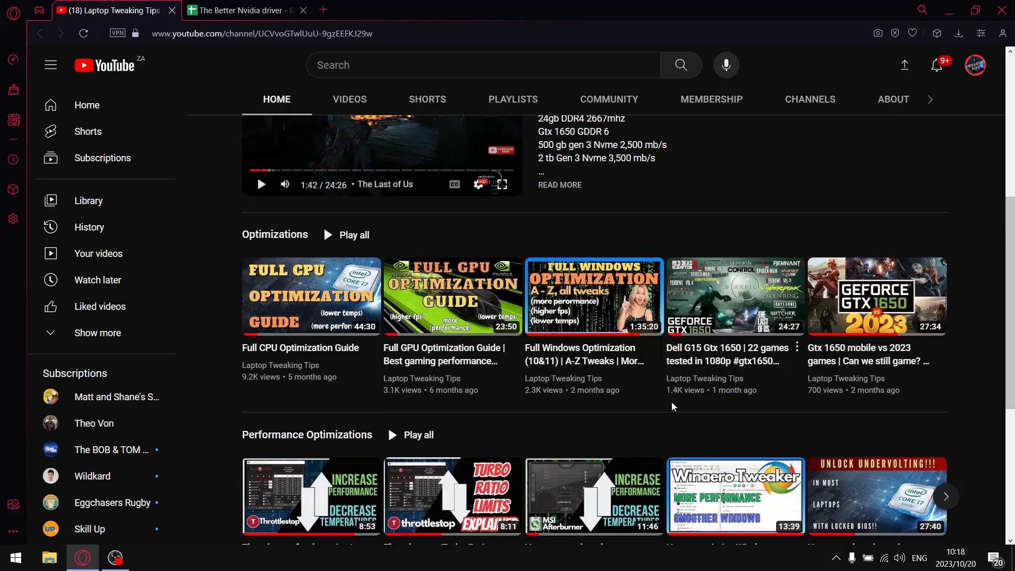
pyautogui.moveTo(453, 495)
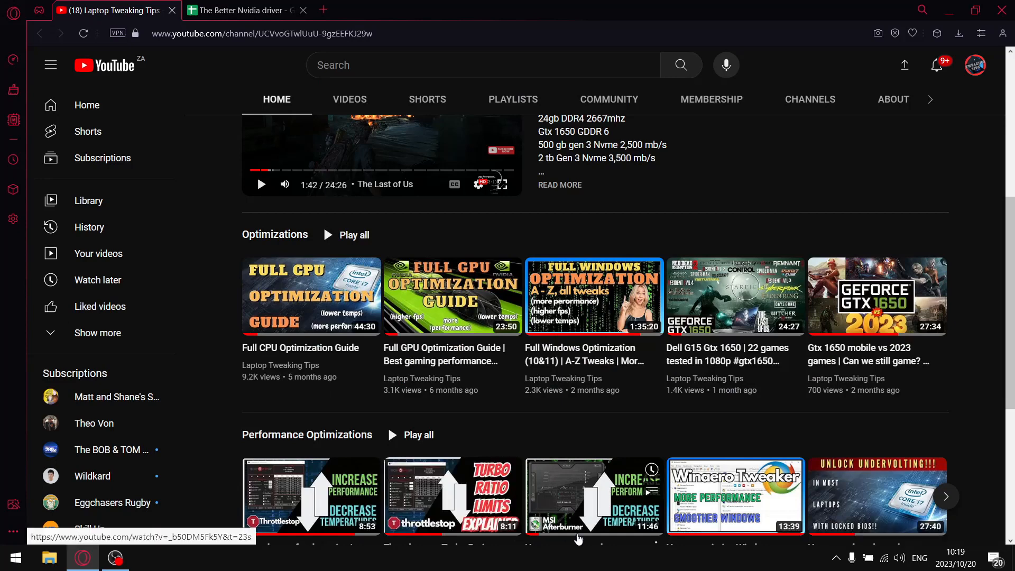
pyautogui.moveTo(486, 489)
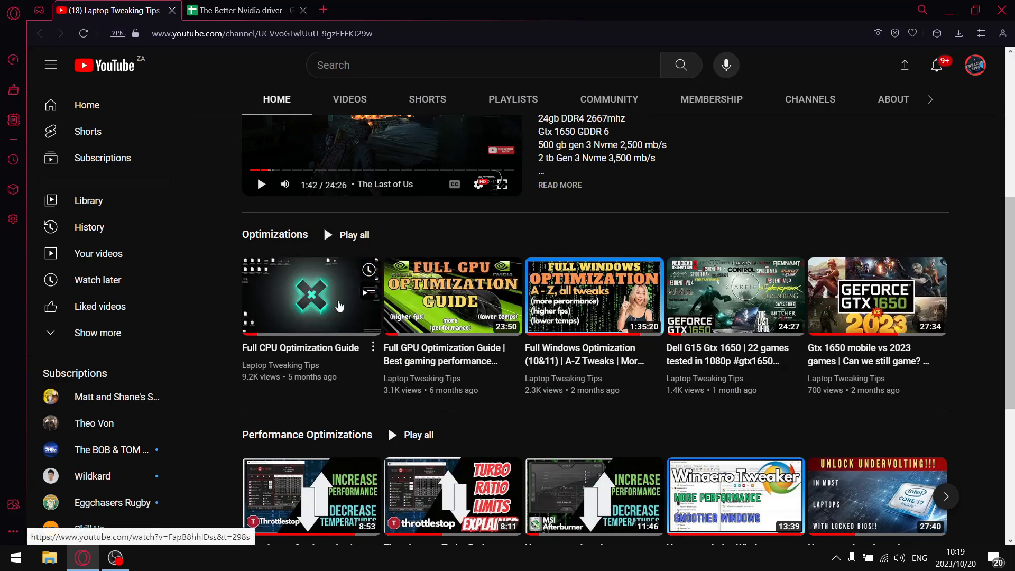
pyautogui.moveTo(335, 307)
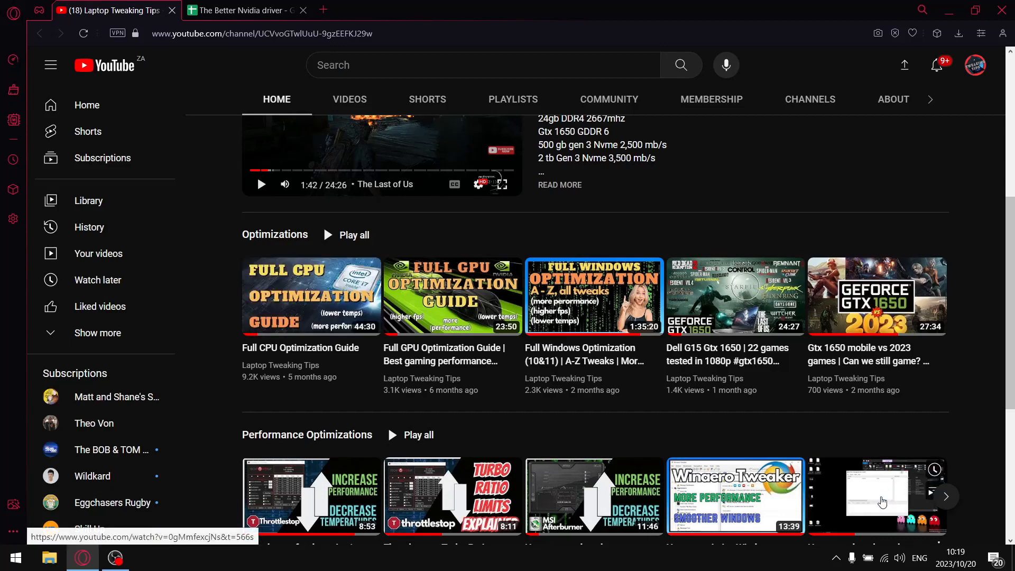
pyautogui.click(245, 11)
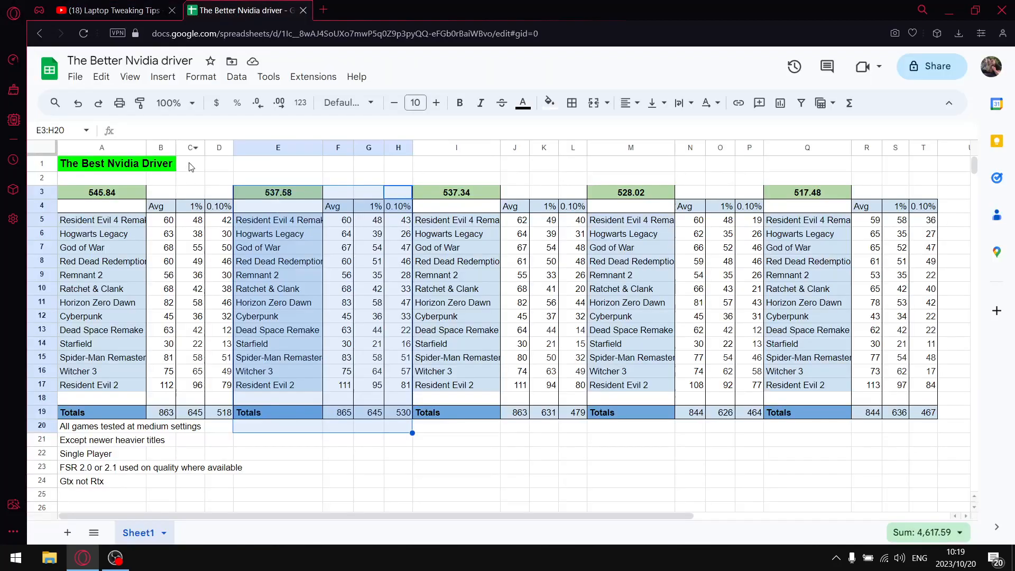
pyautogui.moveTo(203, 218)
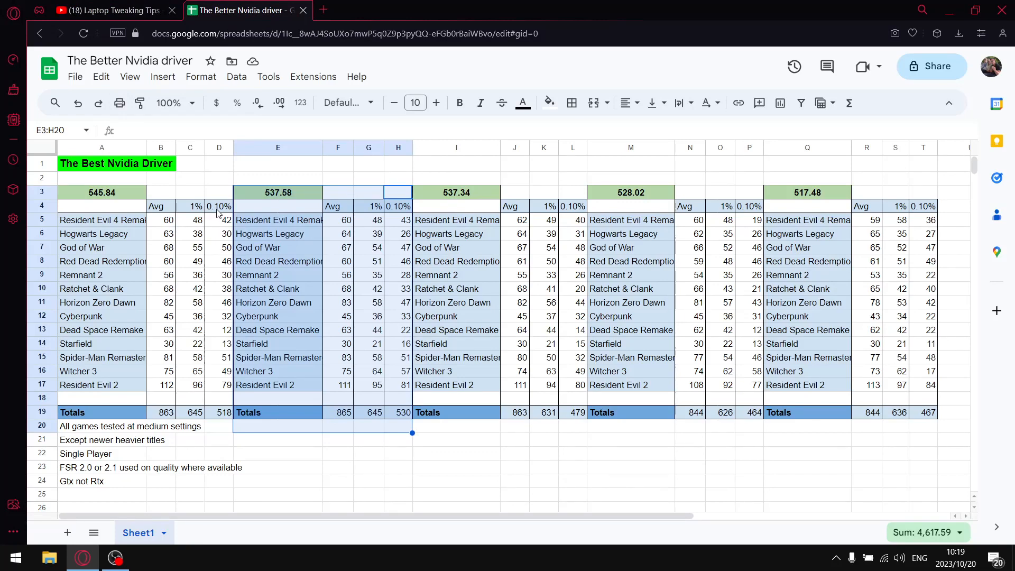
pyautogui.moveTo(230, 216)
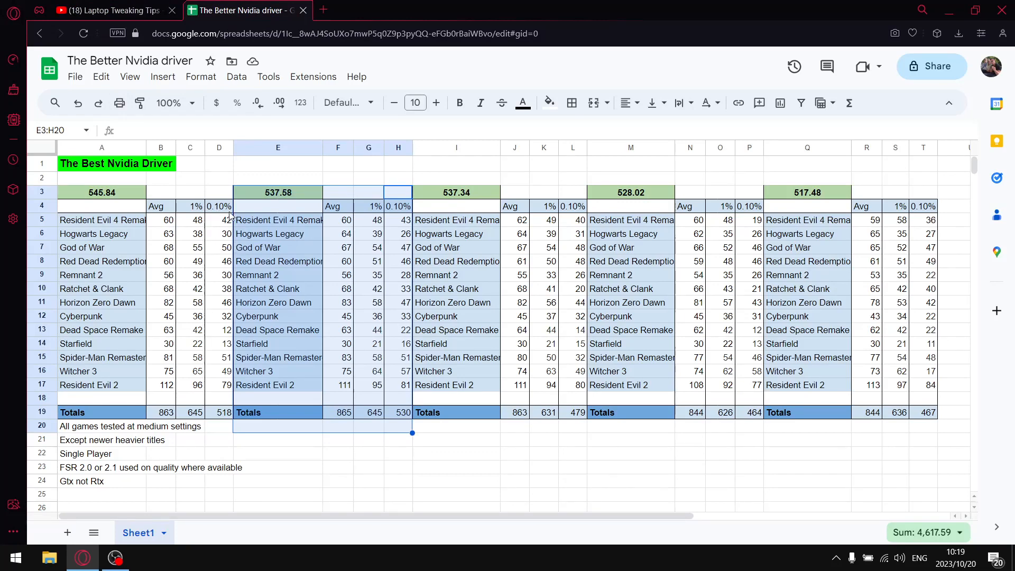
pyautogui.moveTo(207, 226)
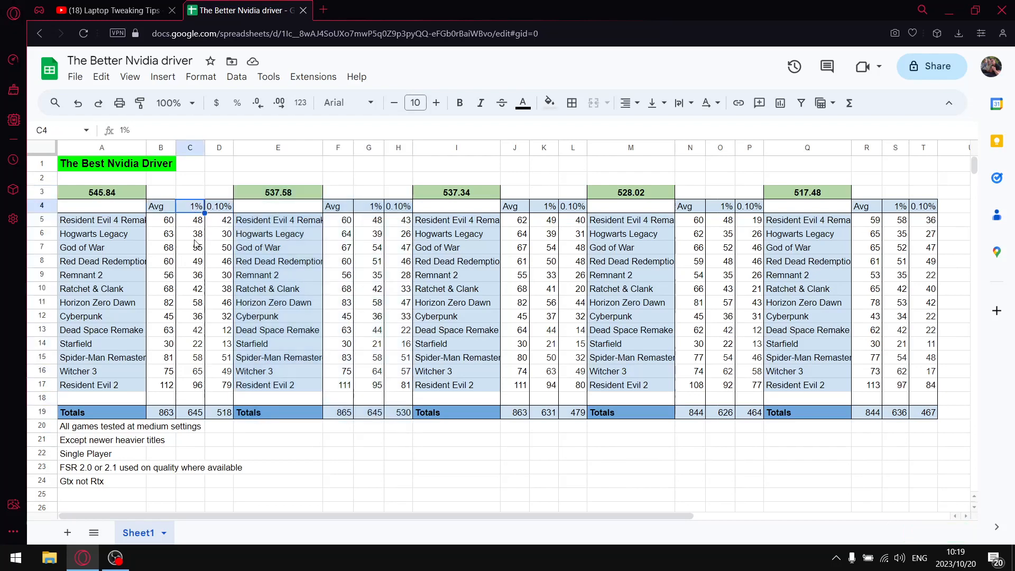
pyautogui.click(219, 206)
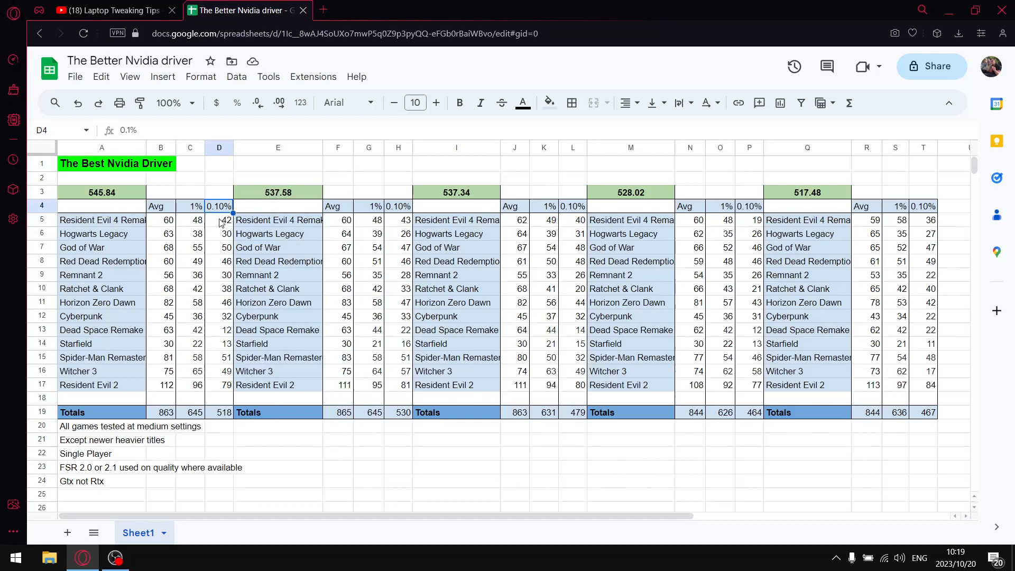
pyautogui.moveTo(529, 320)
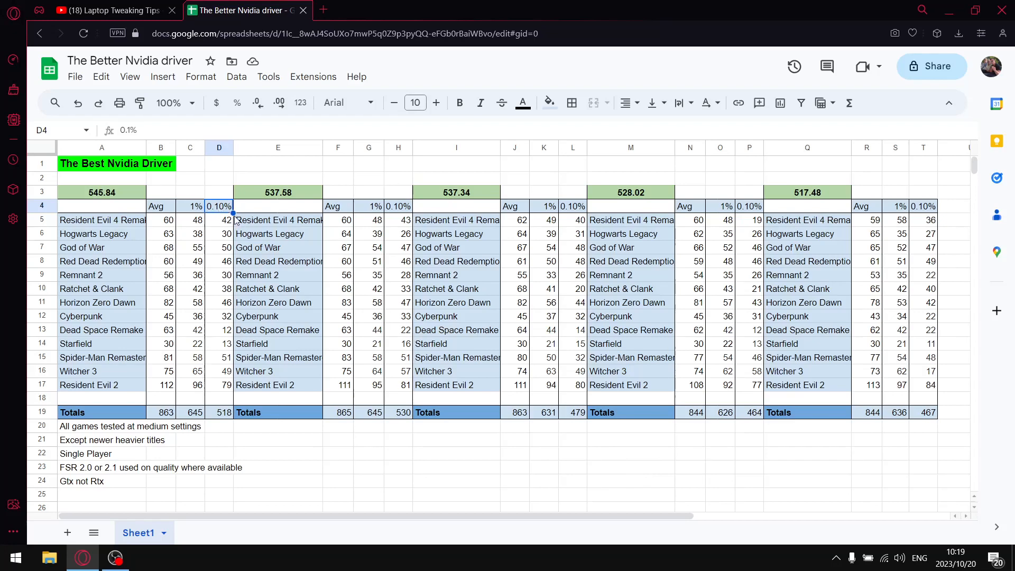
pyautogui.moveTo(113, 441)
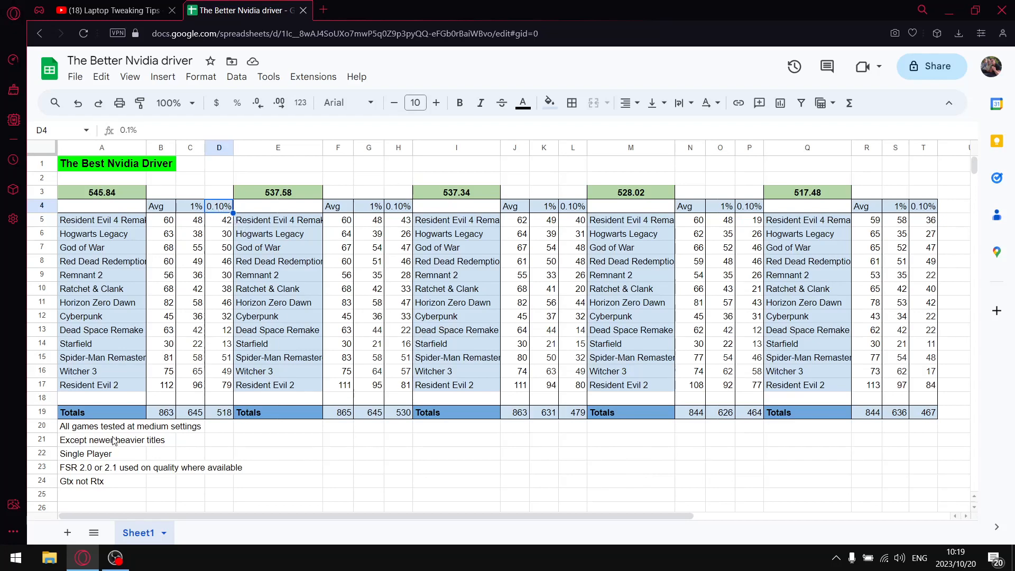
pyautogui.click(101, 427)
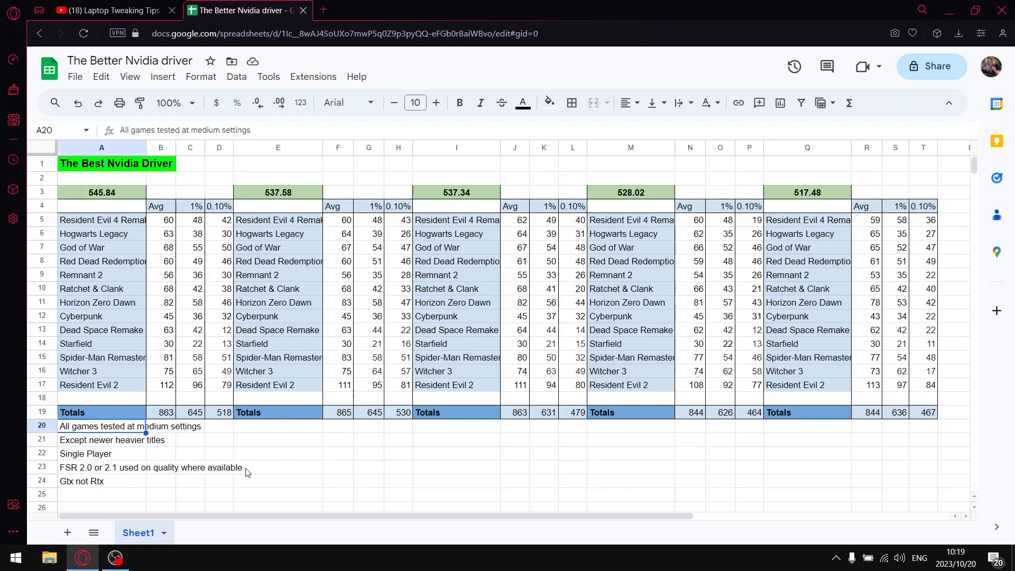
pyautogui.click(102, 453)
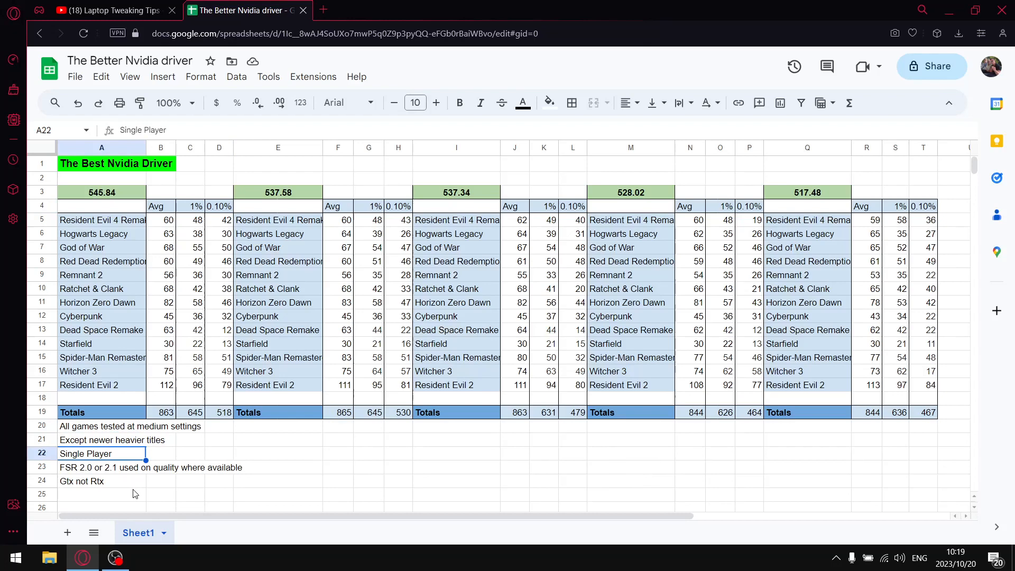
pyautogui.click(101, 467)
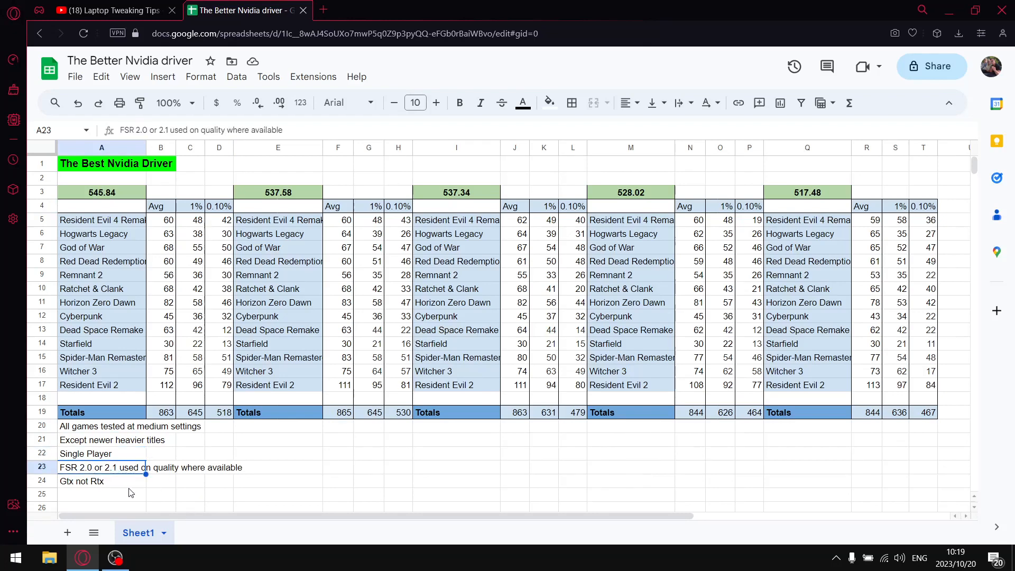
pyautogui.click(100, 480)
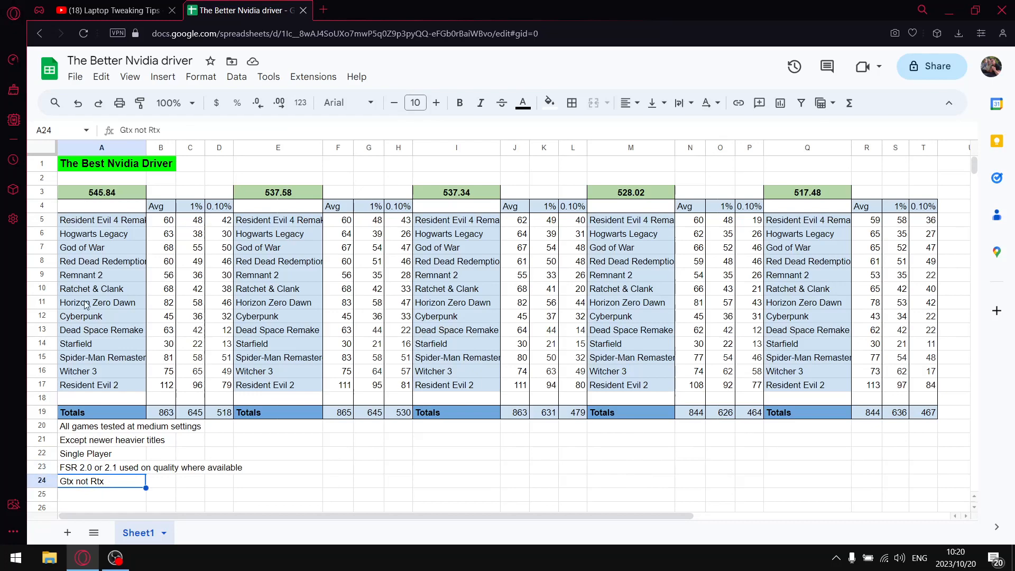
pyautogui.click(101, 192)
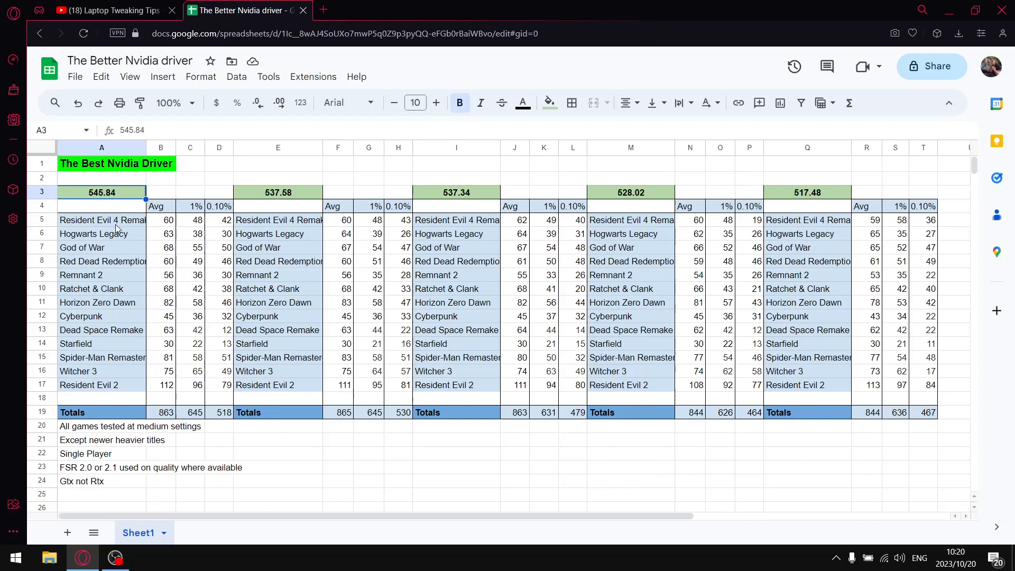
pyautogui.moveTo(93, 257)
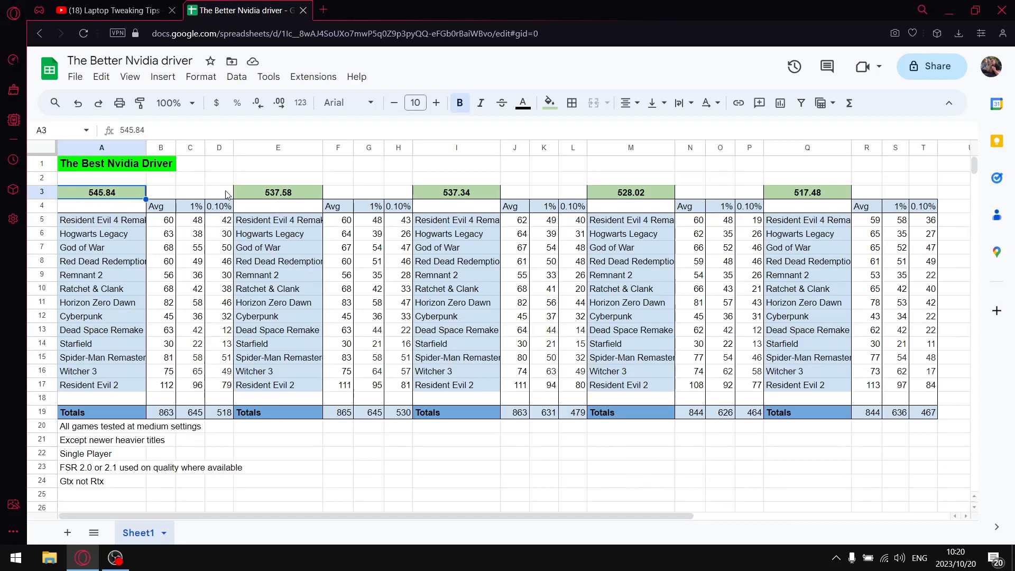
pyautogui.moveTo(101, 191); pyautogui.dragTo(219, 384)
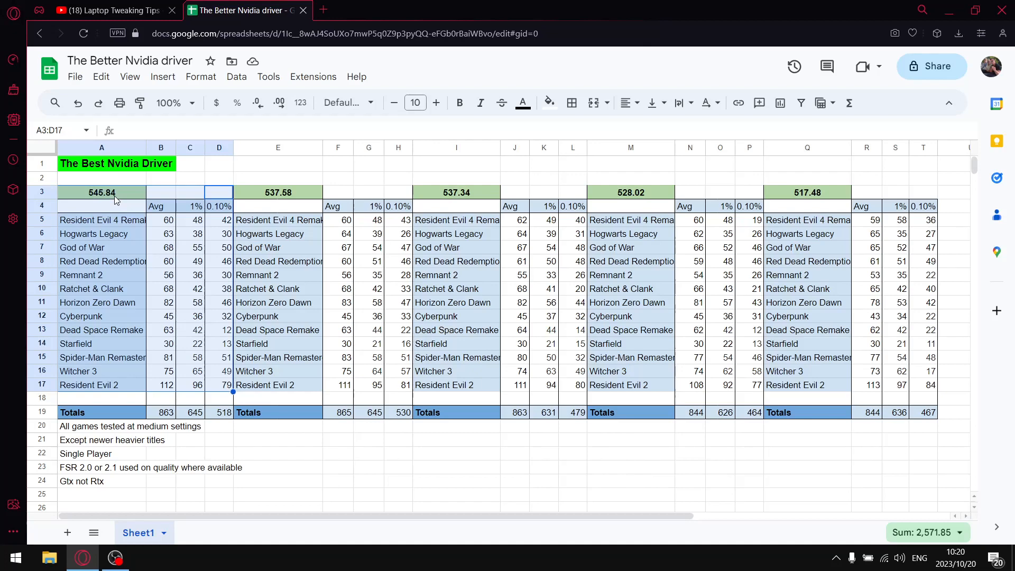
pyautogui.moveTo(181, 274)
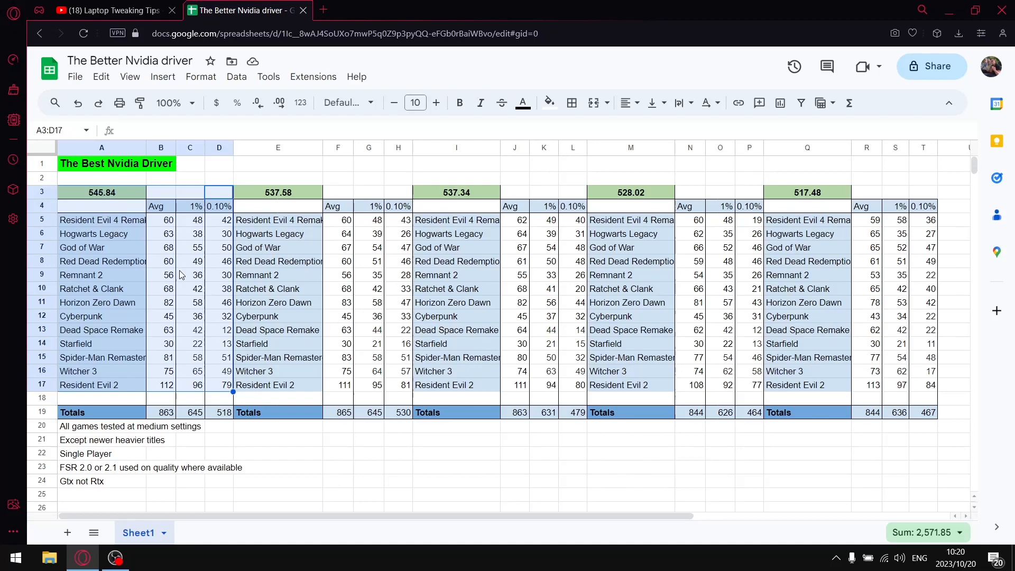
pyautogui.click(160, 234)
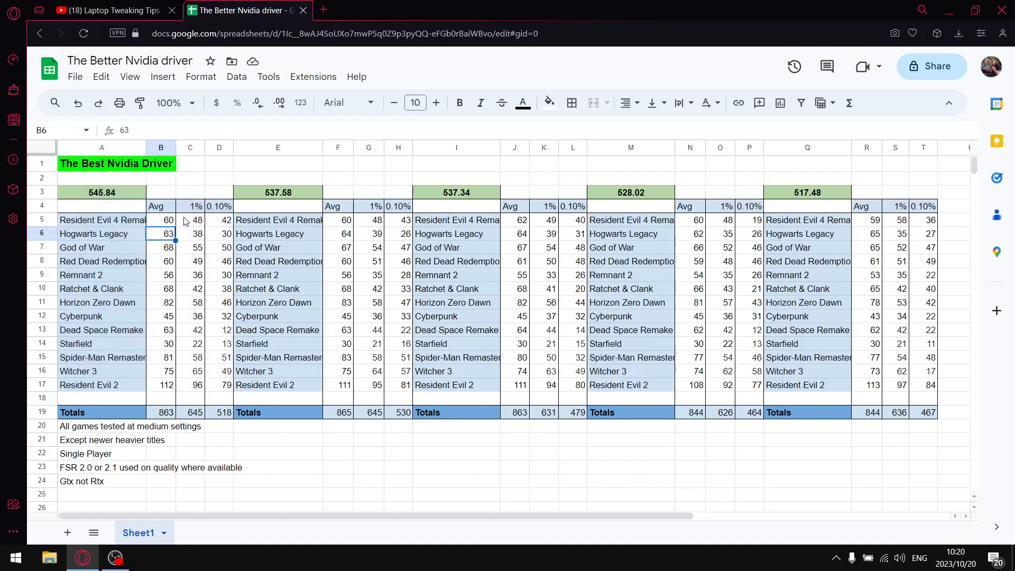
pyautogui.moveTo(353, 228)
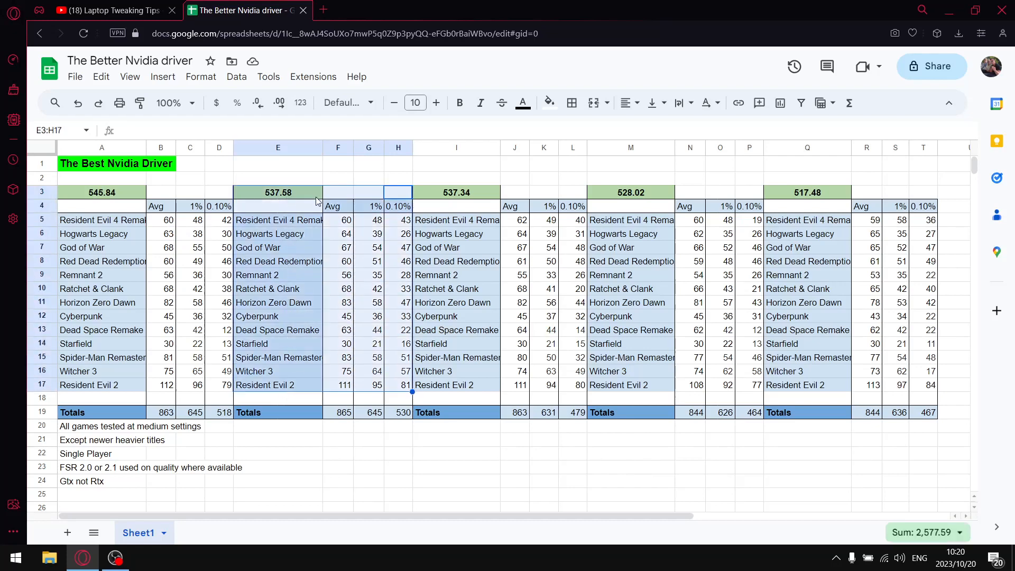
pyautogui.moveTo(312, 222)
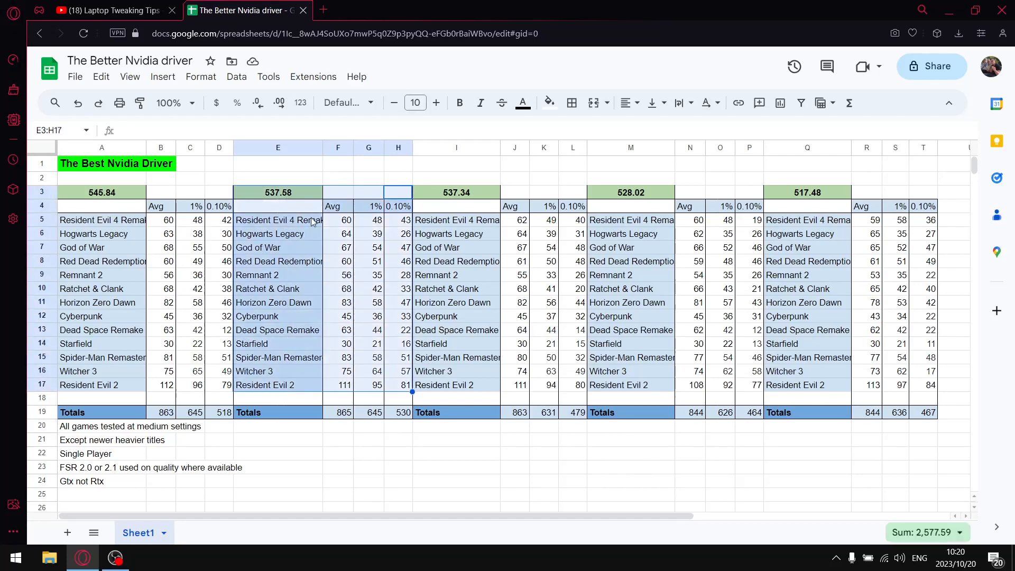
pyautogui.click(190, 206)
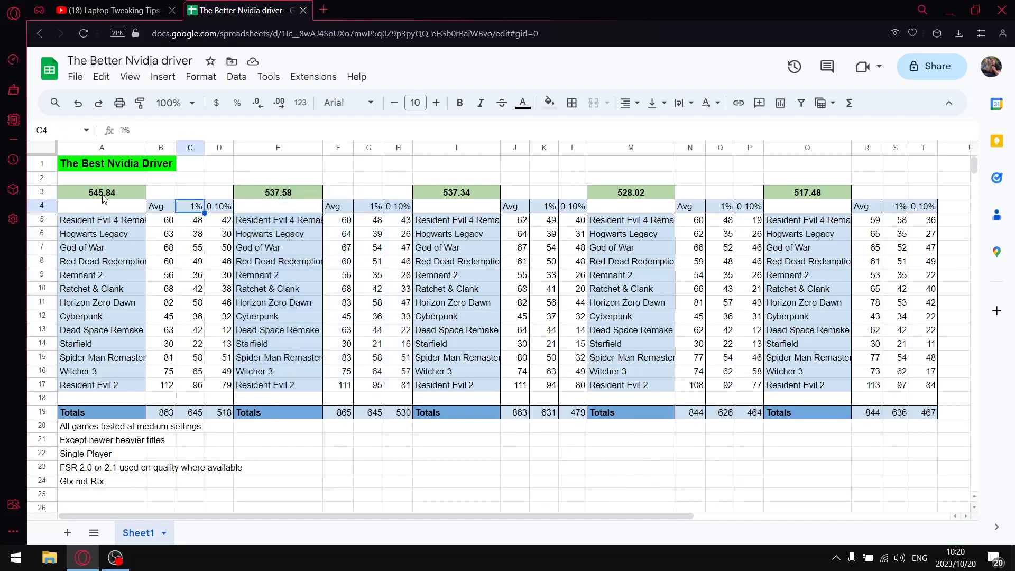
pyautogui.click(102, 193)
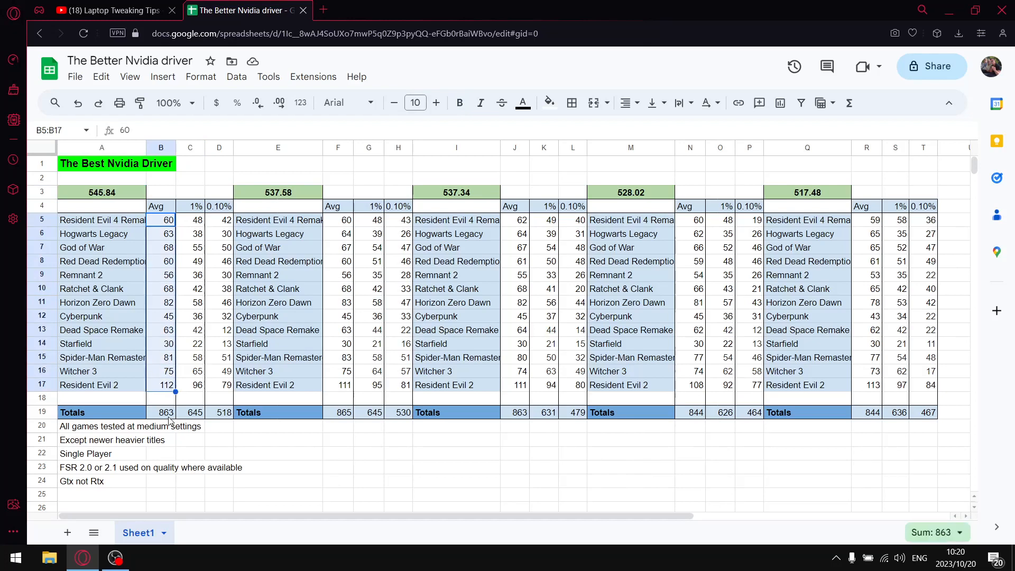
pyautogui.click(190, 220)
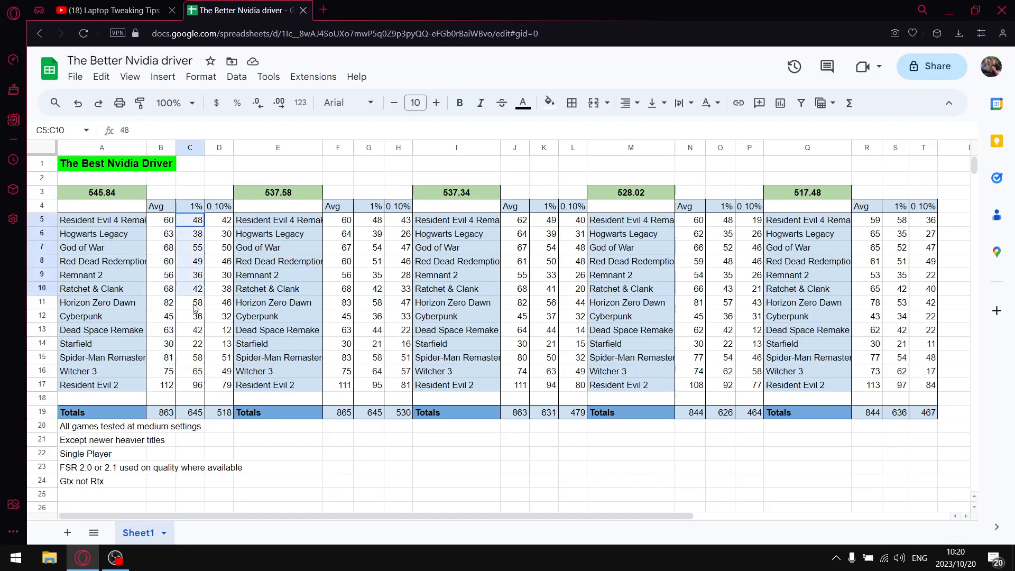
pyautogui.click(190, 412)
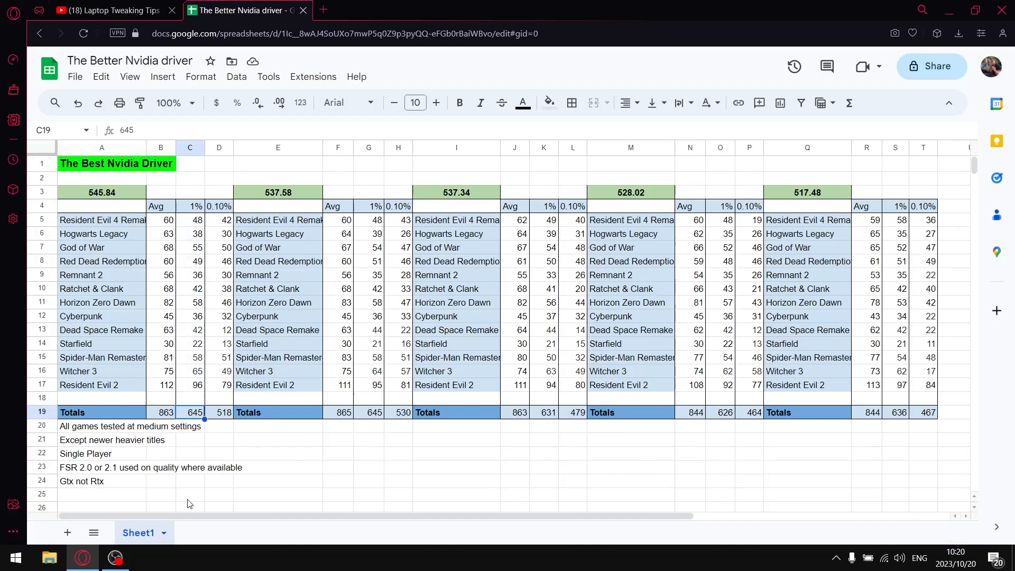
pyautogui.moveTo(222, 227)
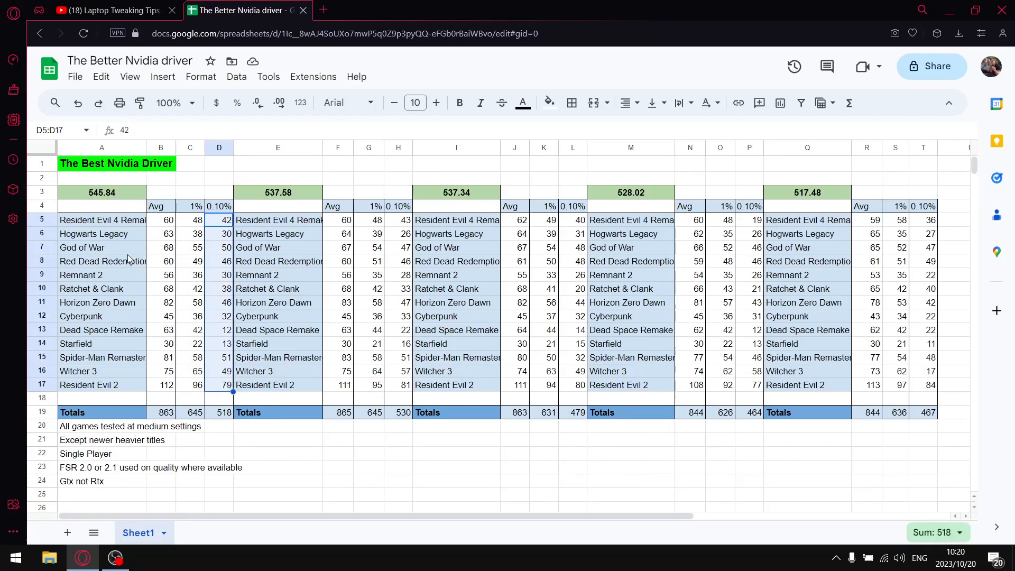
pyautogui.moveTo(141, 245)
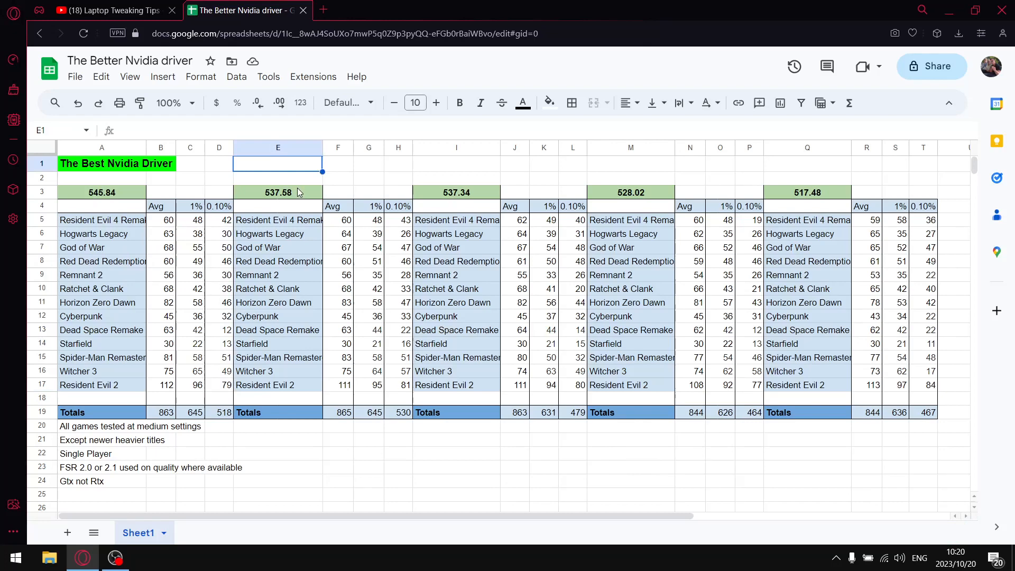
pyautogui.click(278, 177)
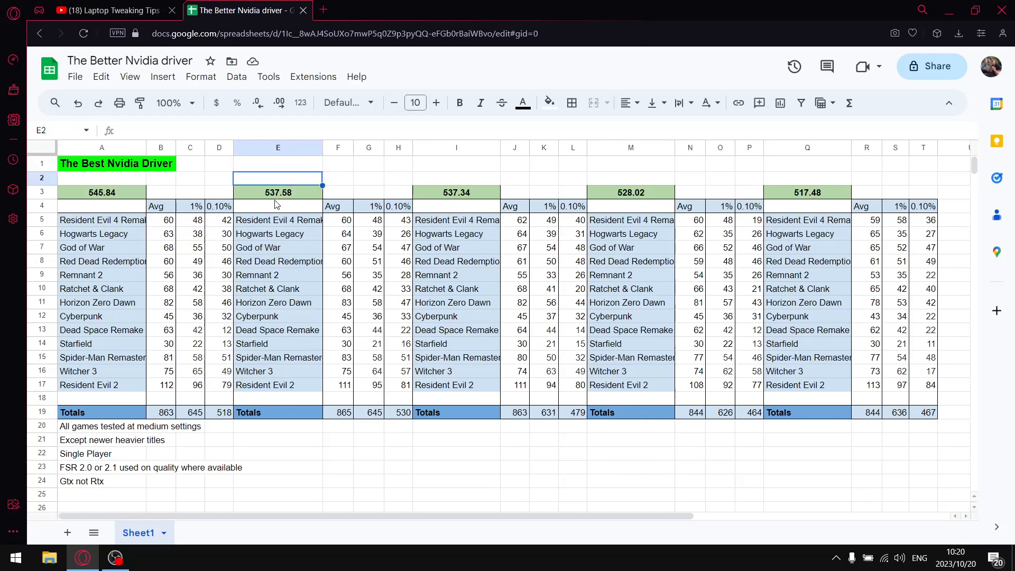
pyautogui.click(277, 192)
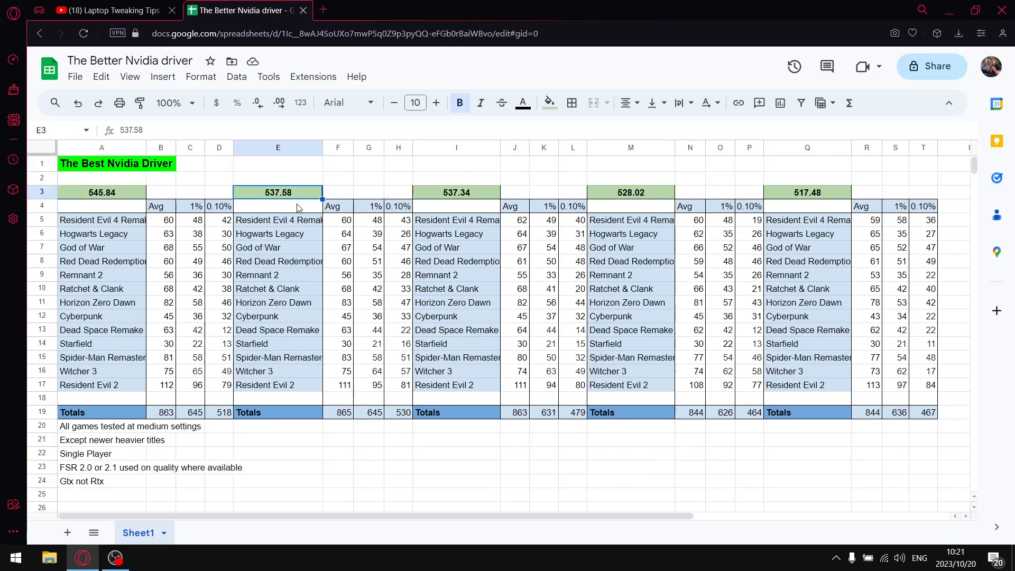
pyautogui.moveTo(282, 187)
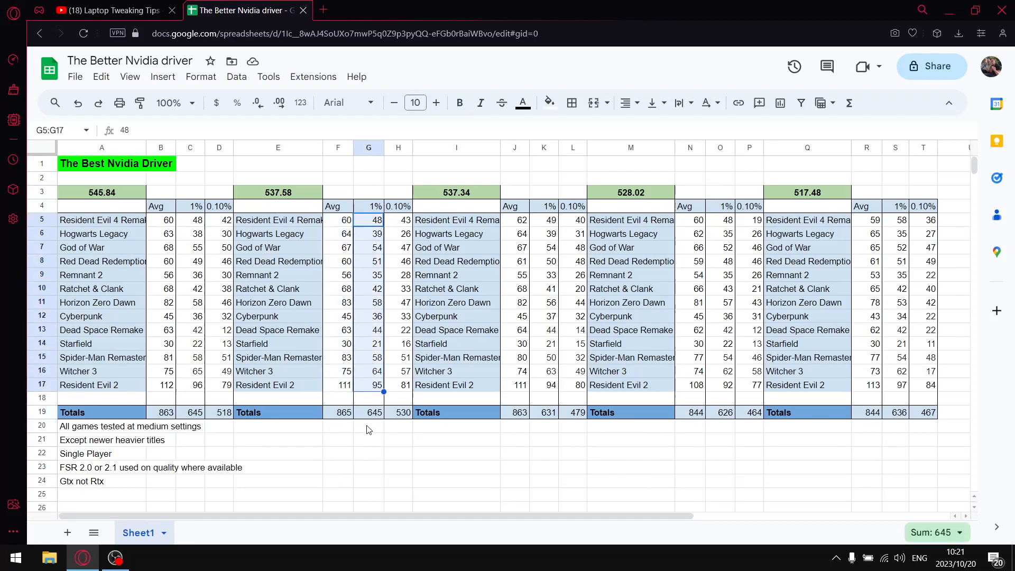
pyautogui.click(369, 412)
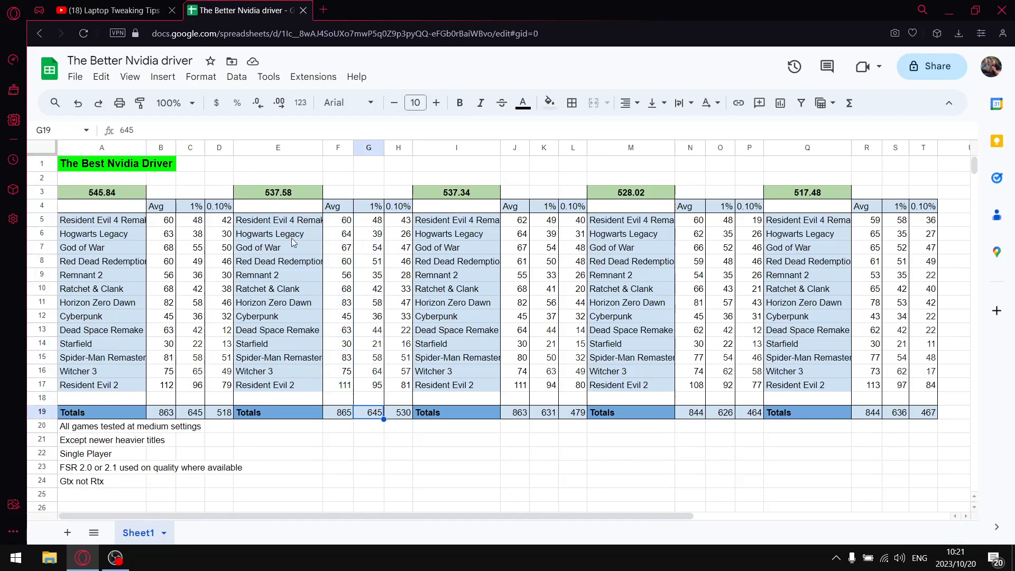
pyautogui.moveTo(406, 222)
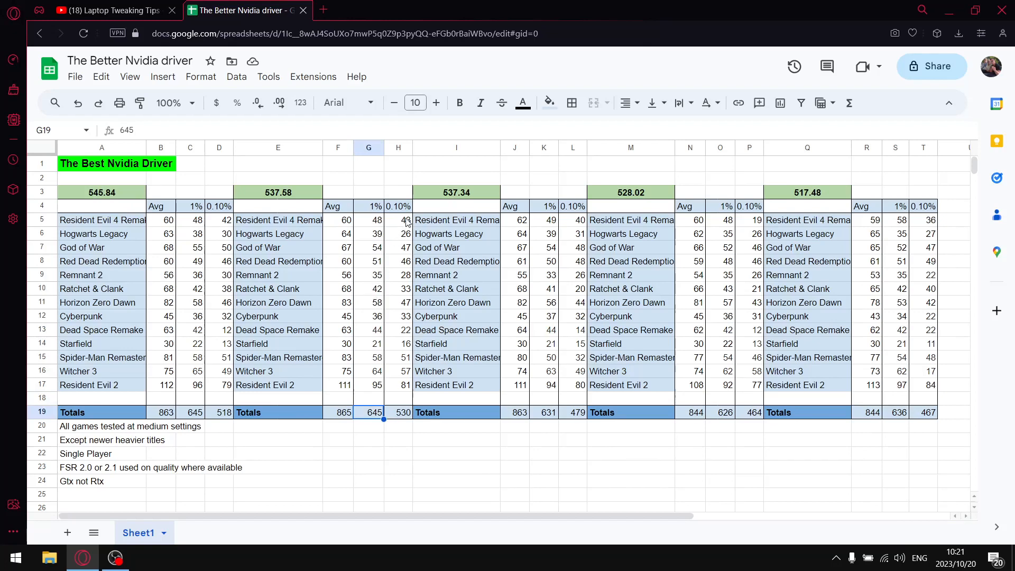
pyautogui.moveTo(406, 228)
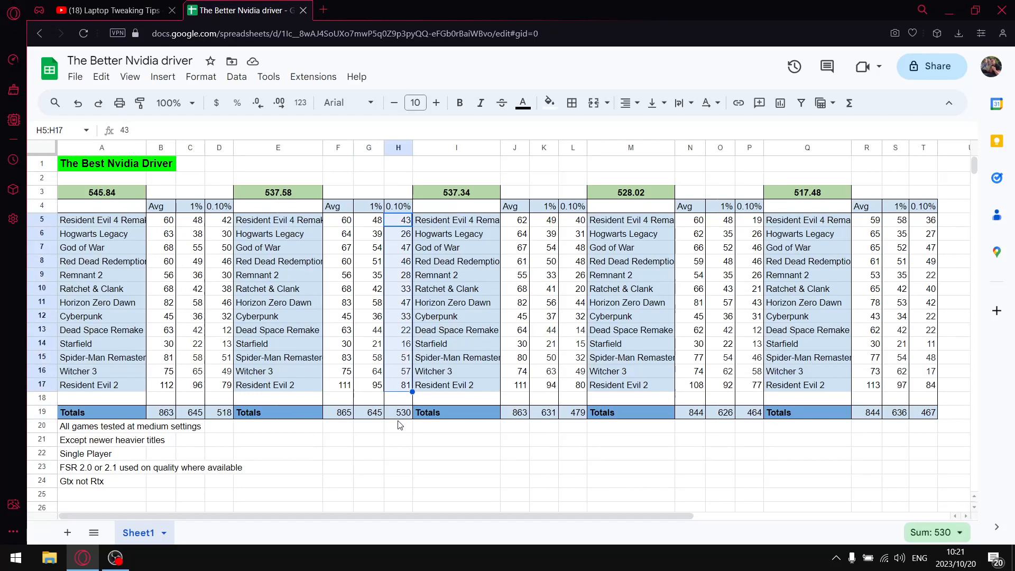
pyautogui.click(399, 413)
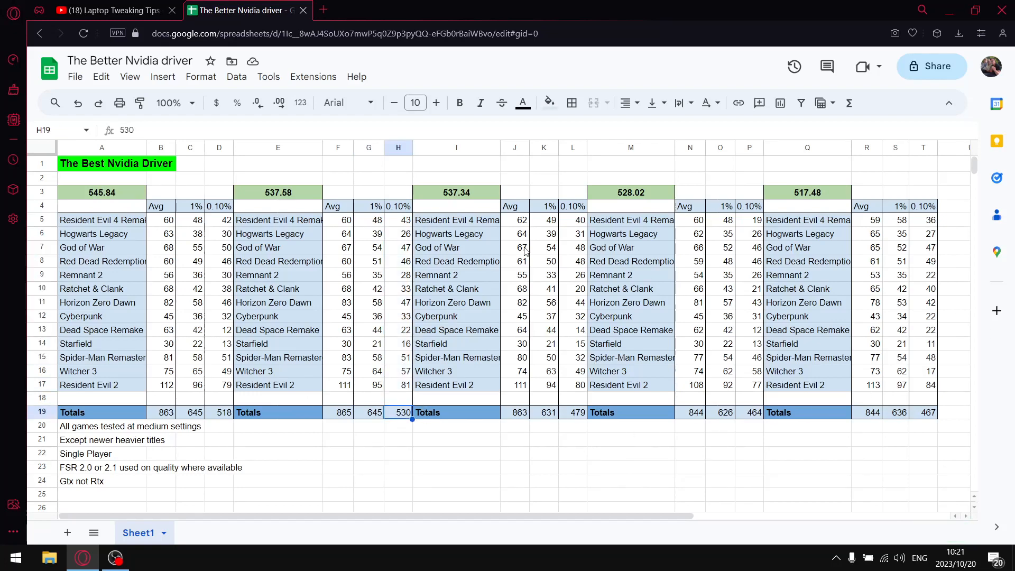
pyautogui.moveTo(196, 288)
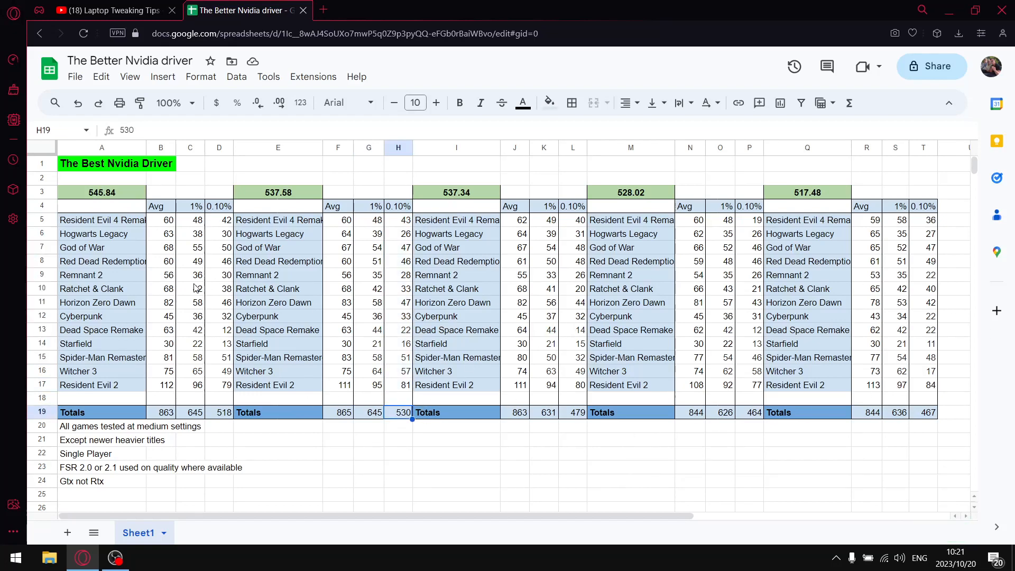
pyautogui.click(278, 193)
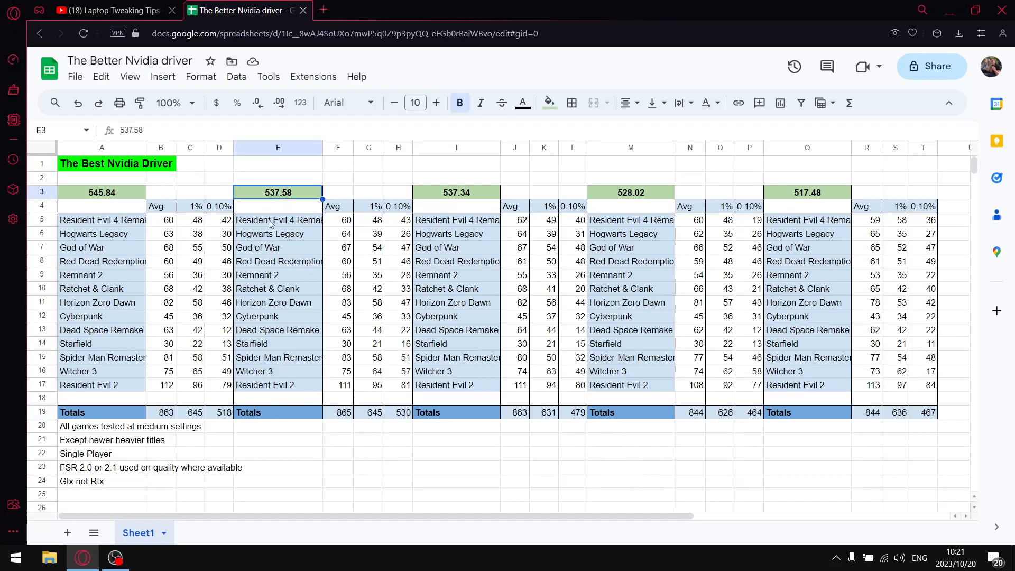
pyautogui.click(101, 193)
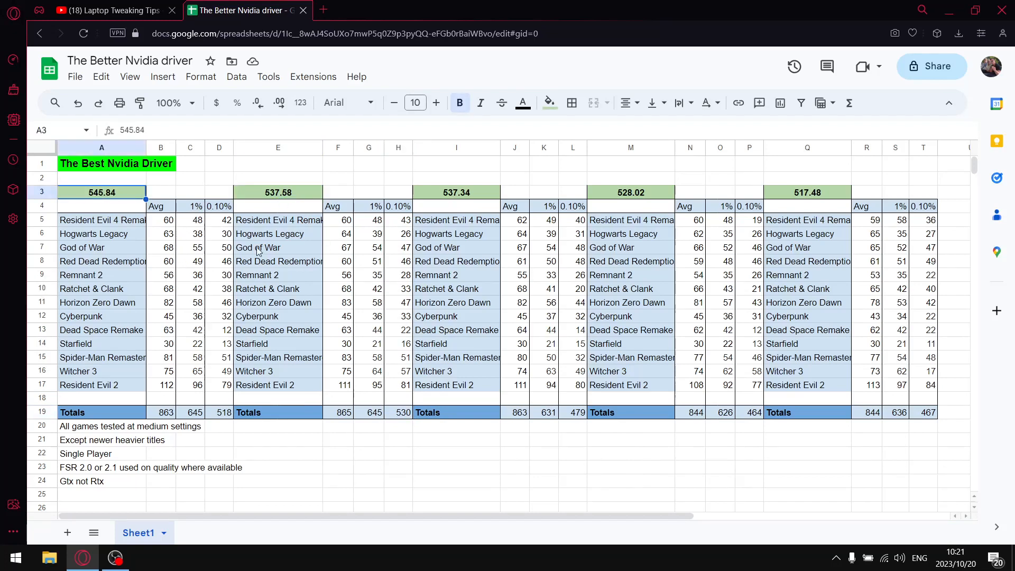
pyautogui.moveTo(468, 249)
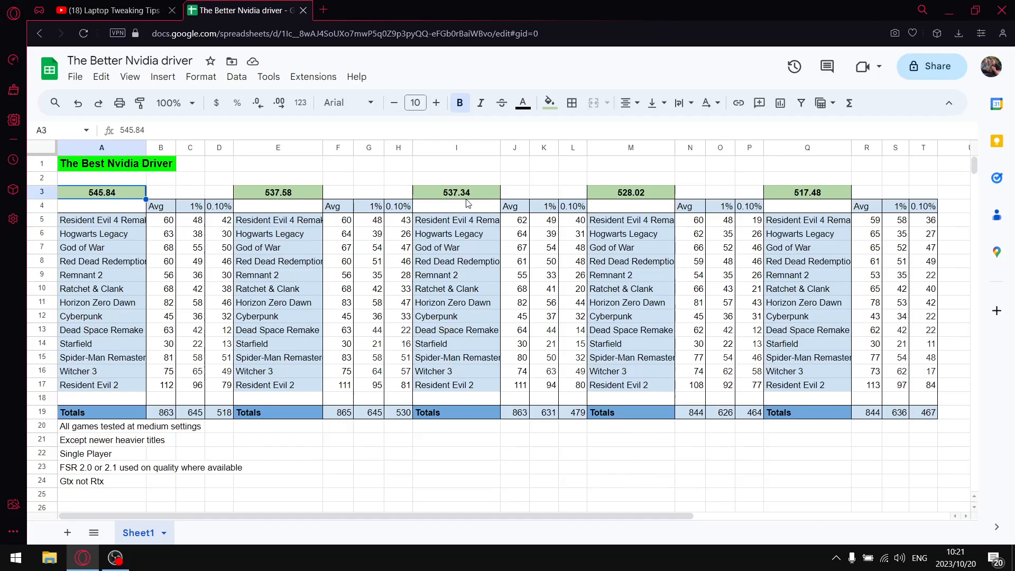
pyautogui.moveTo(508, 336)
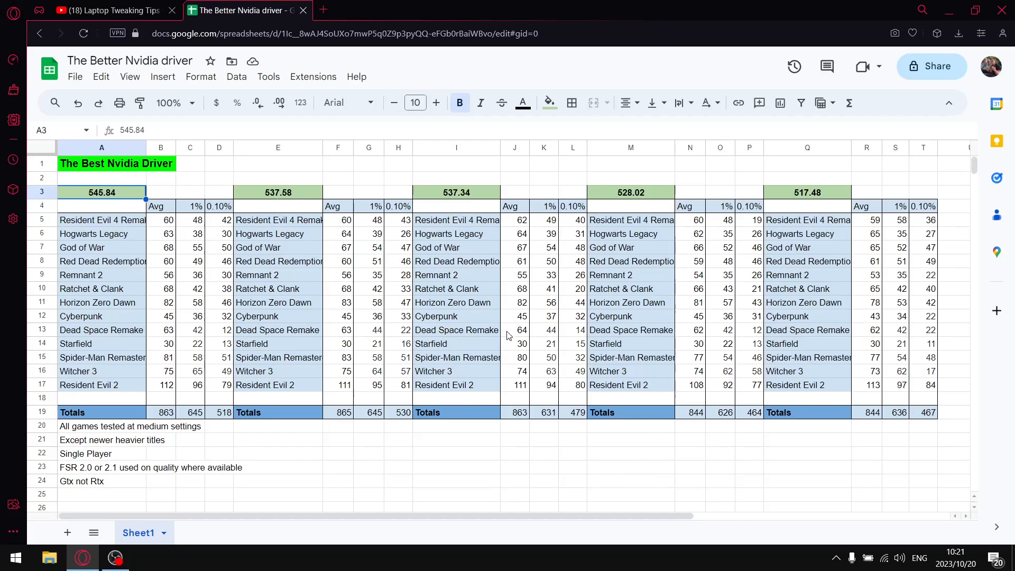
pyautogui.moveTo(521, 220)
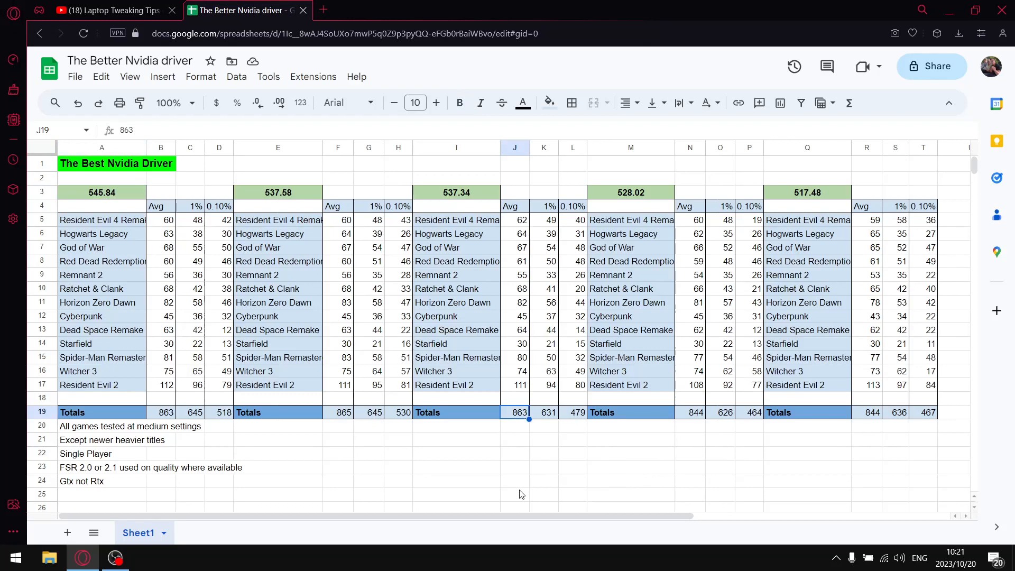
pyautogui.moveTo(560, 413)
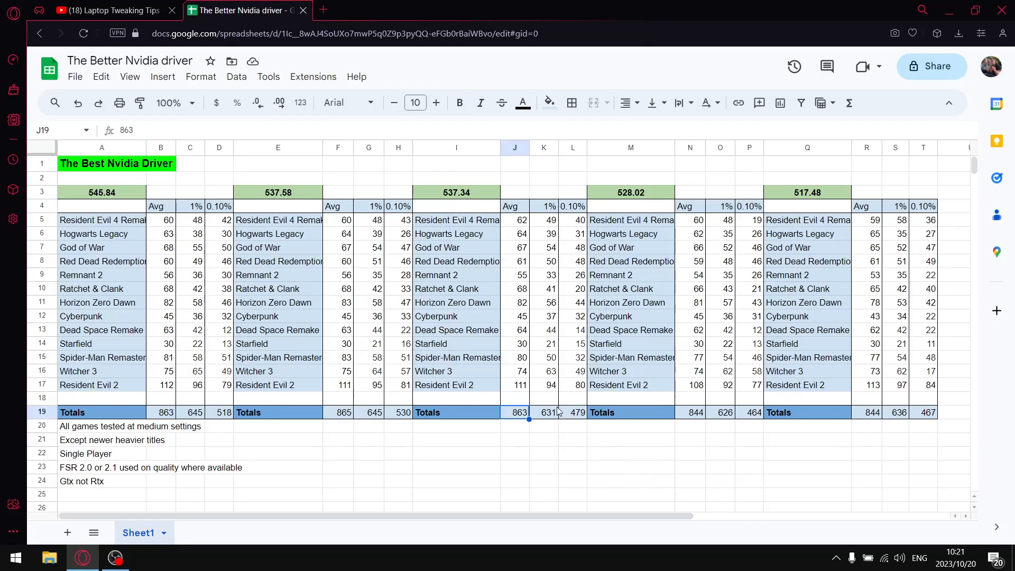
pyautogui.click(545, 412)
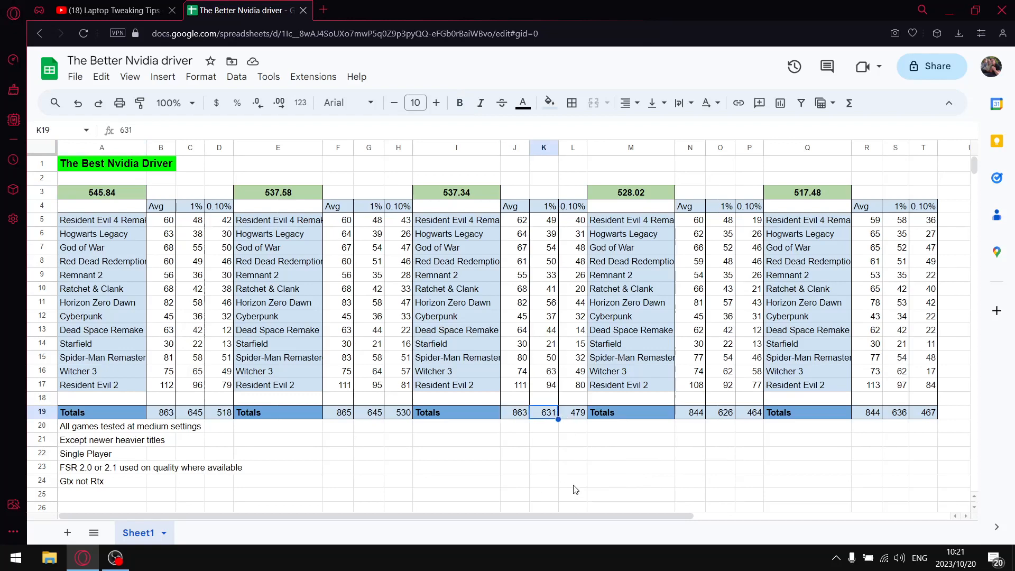
pyautogui.moveTo(560, 432)
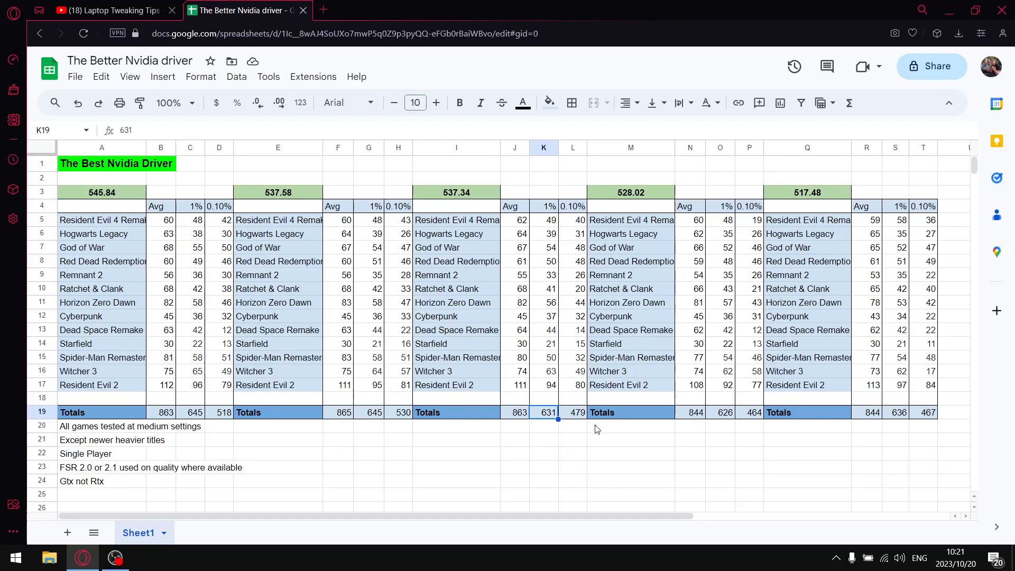
pyautogui.click(572, 413)
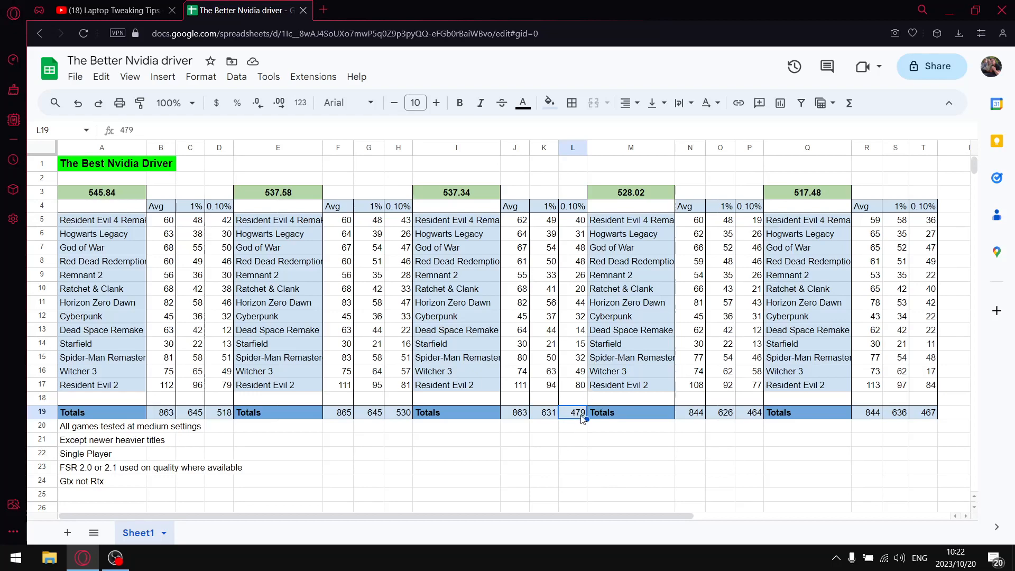
pyautogui.moveTo(496, 228)
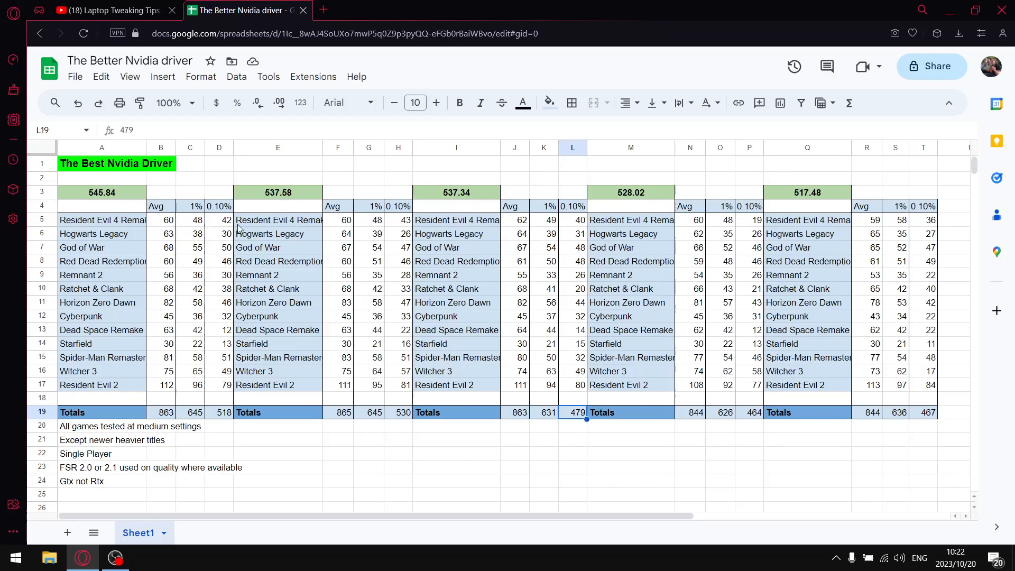
pyautogui.moveTo(361, 275)
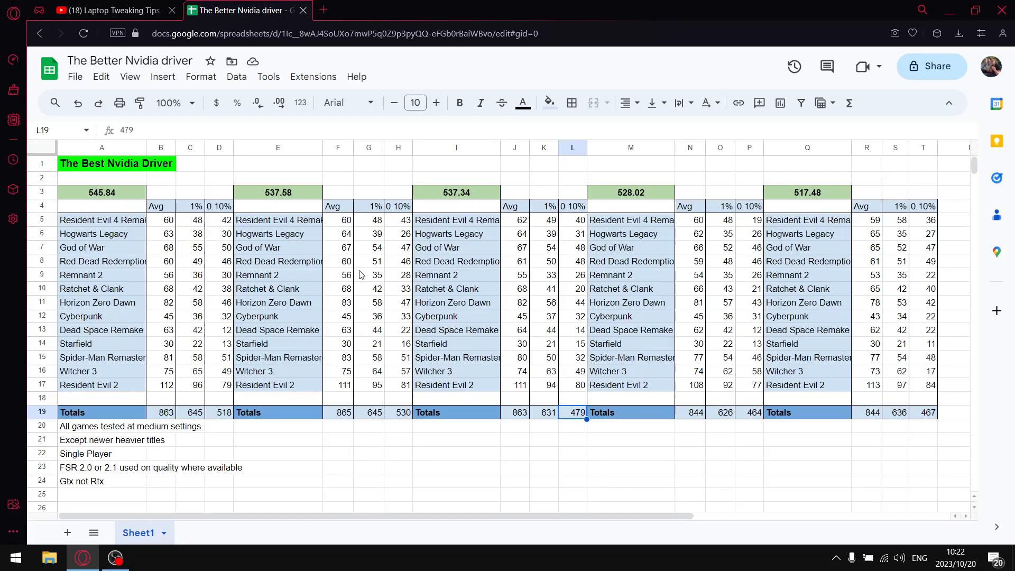
pyautogui.moveTo(752, 197)
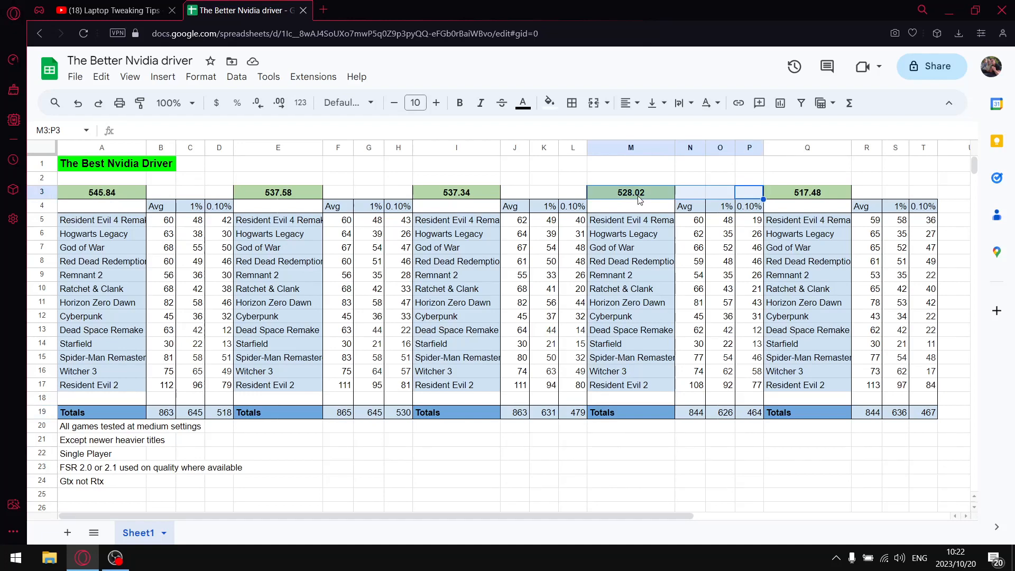
pyautogui.moveTo(712, 243)
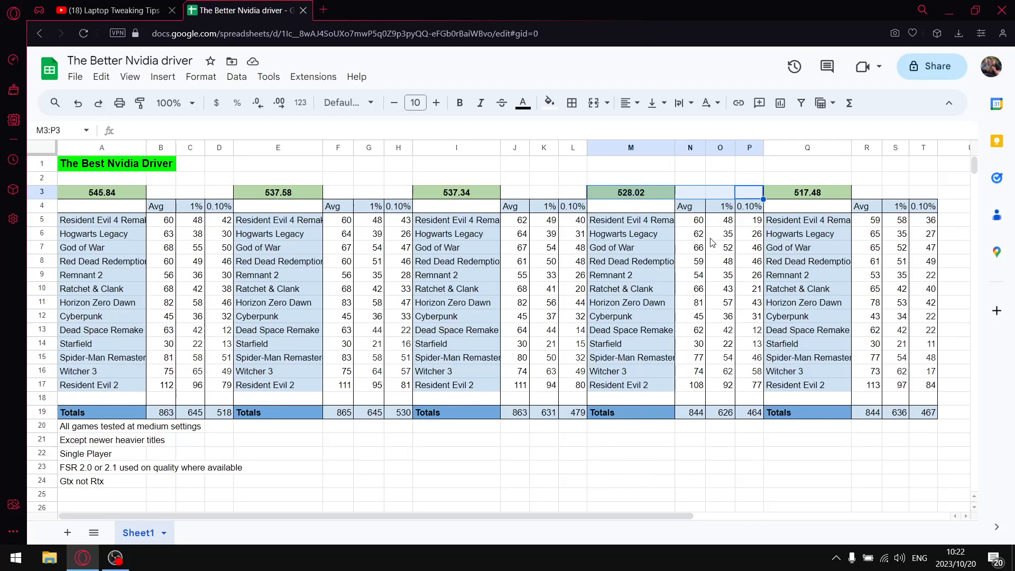
pyautogui.moveTo(701, 231)
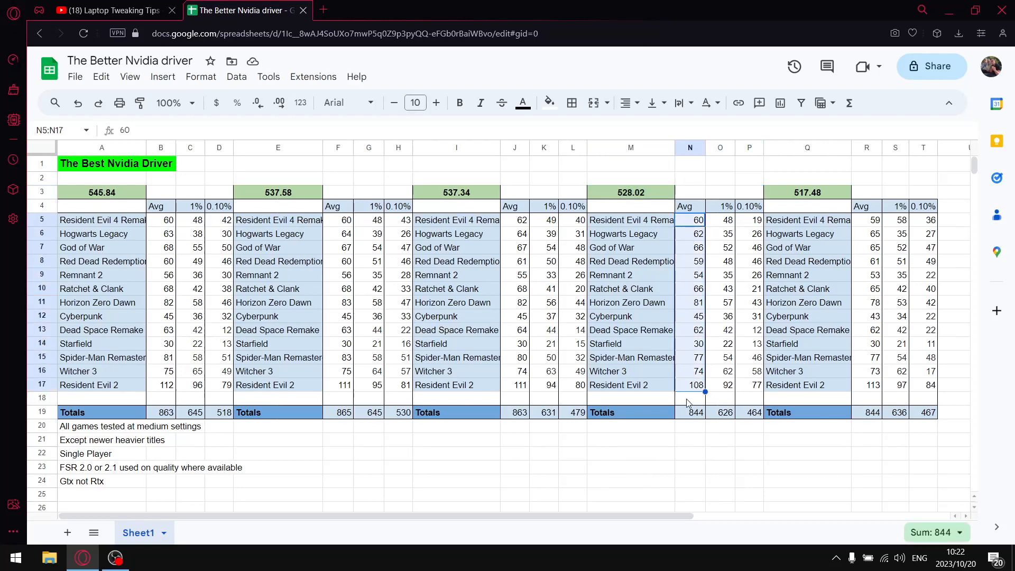
pyautogui.moveTo(693, 418)
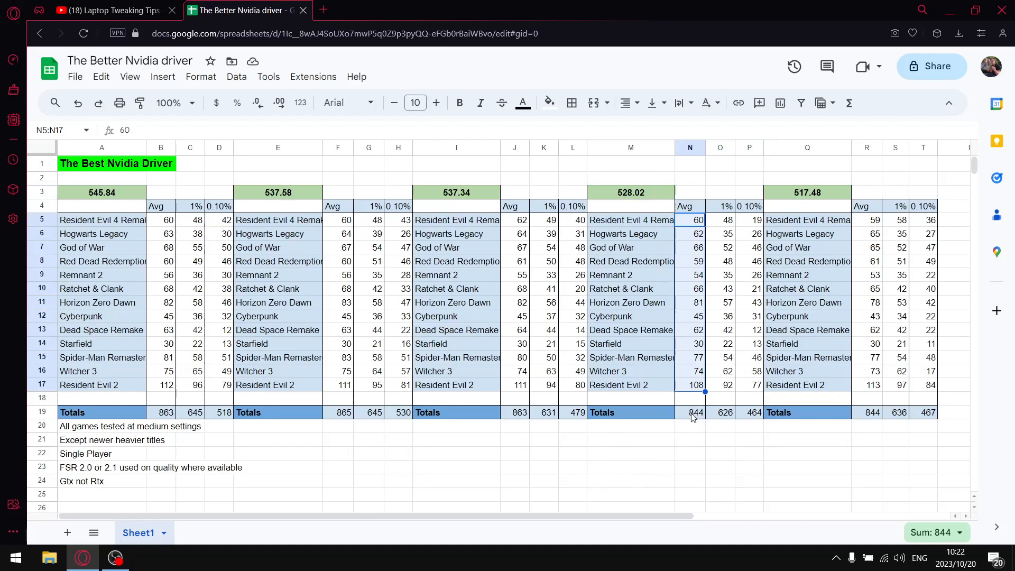
pyautogui.click(719, 220)
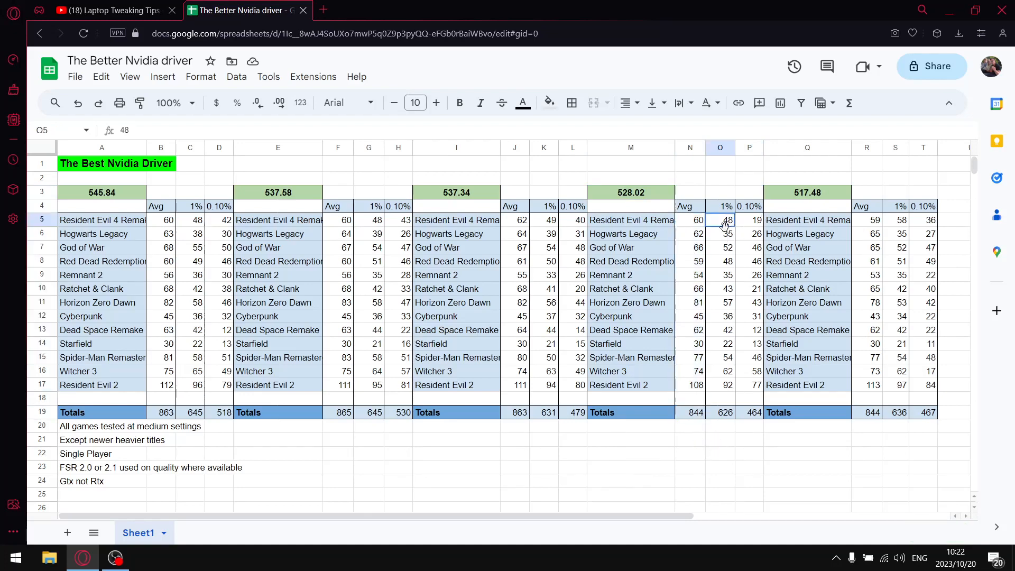
pyautogui.moveTo(720, 221); pyautogui.dragTo(721, 385)
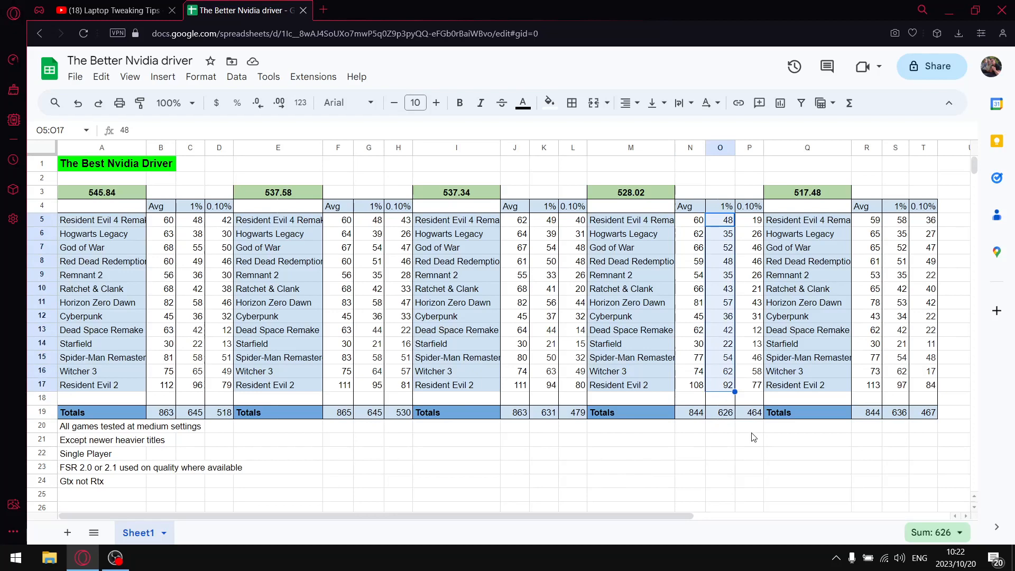
pyautogui.moveTo(730, 418)
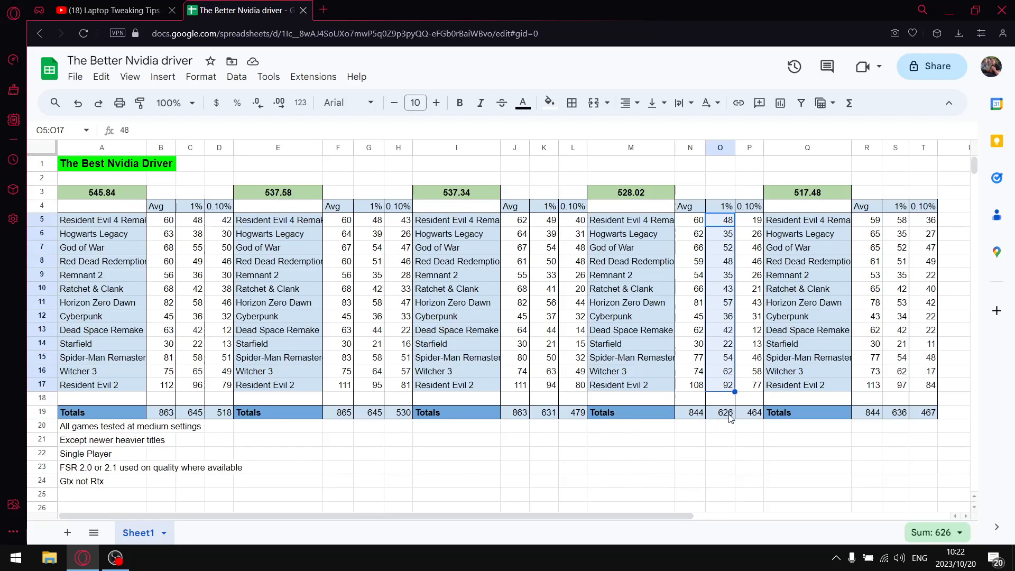
pyautogui.click(724, 412)
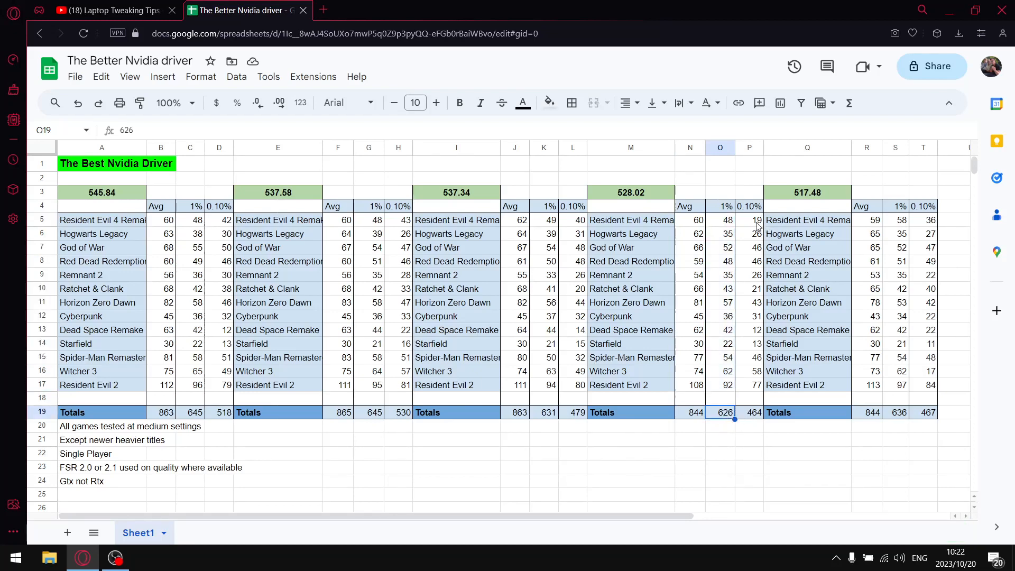
pyautogui.moveTo(774, 436)
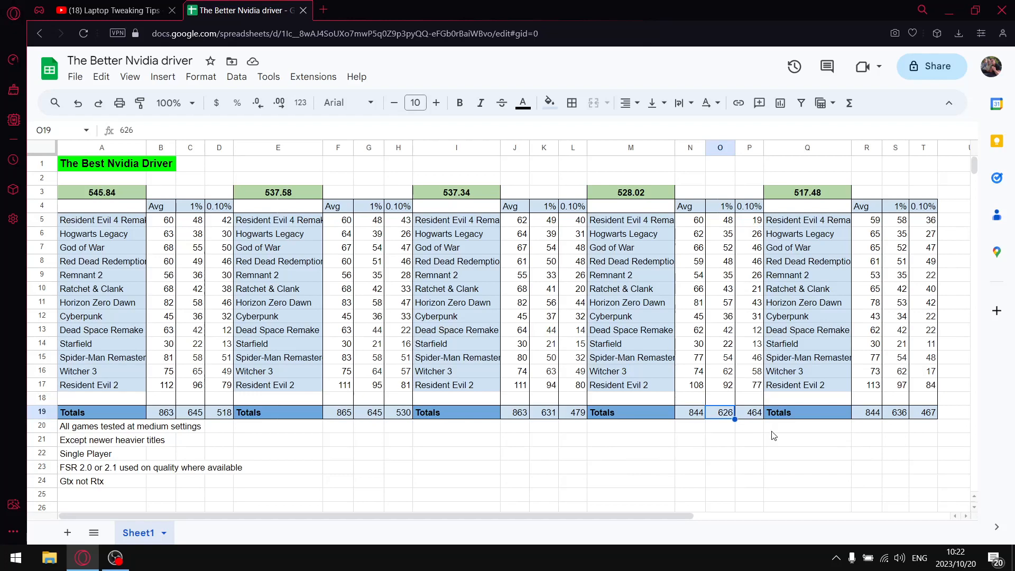
pyautogui.click(749, 412)
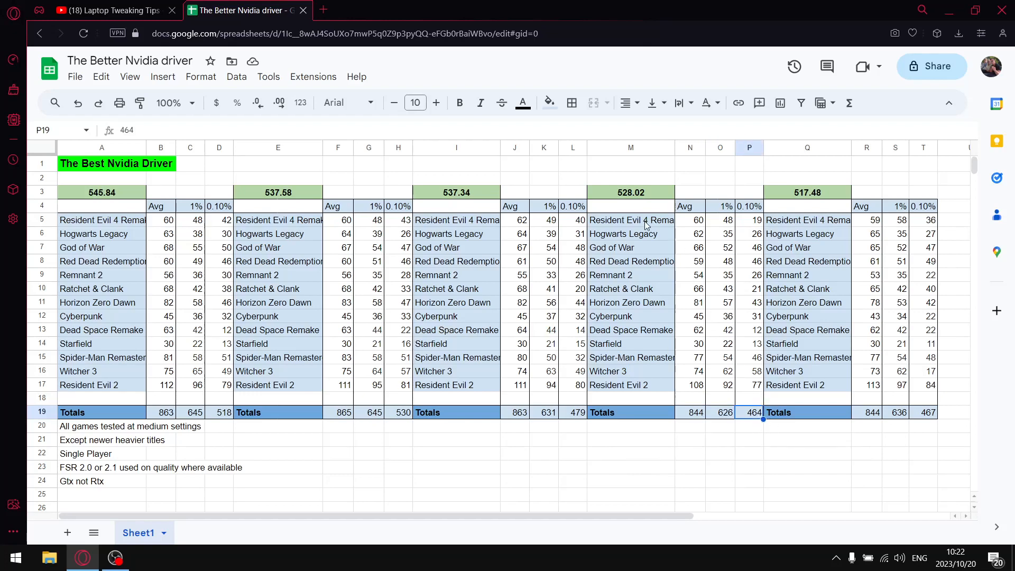
pyautogui.moveTo(755, 457)
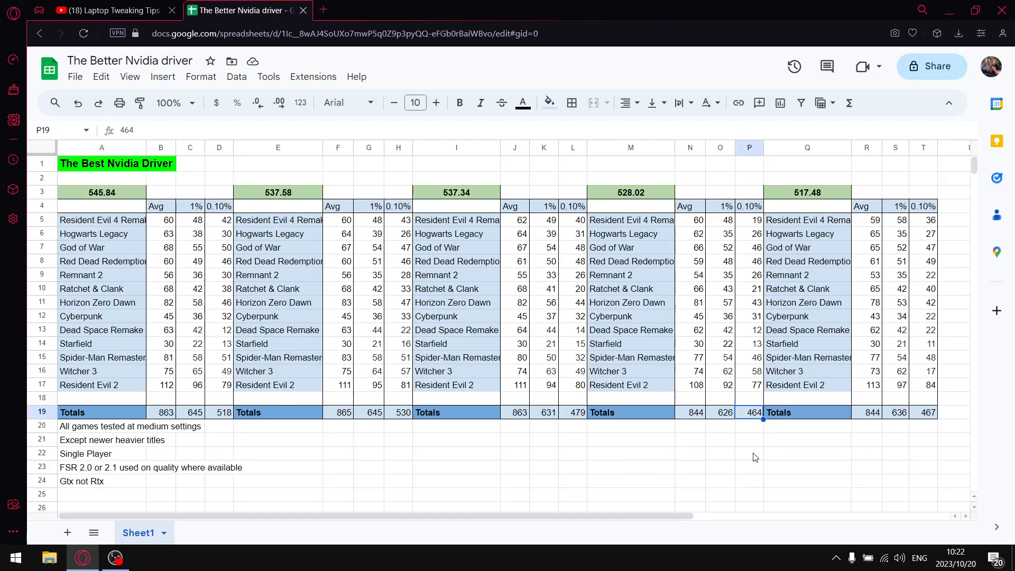
pyautogui.moveTo(731, 430)
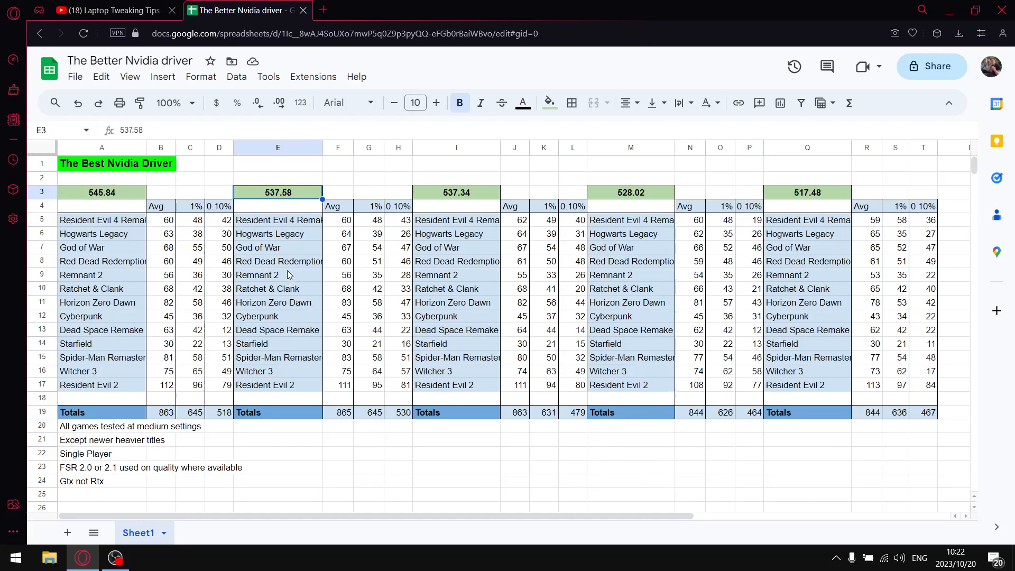
pyautogui.click(101, 192)
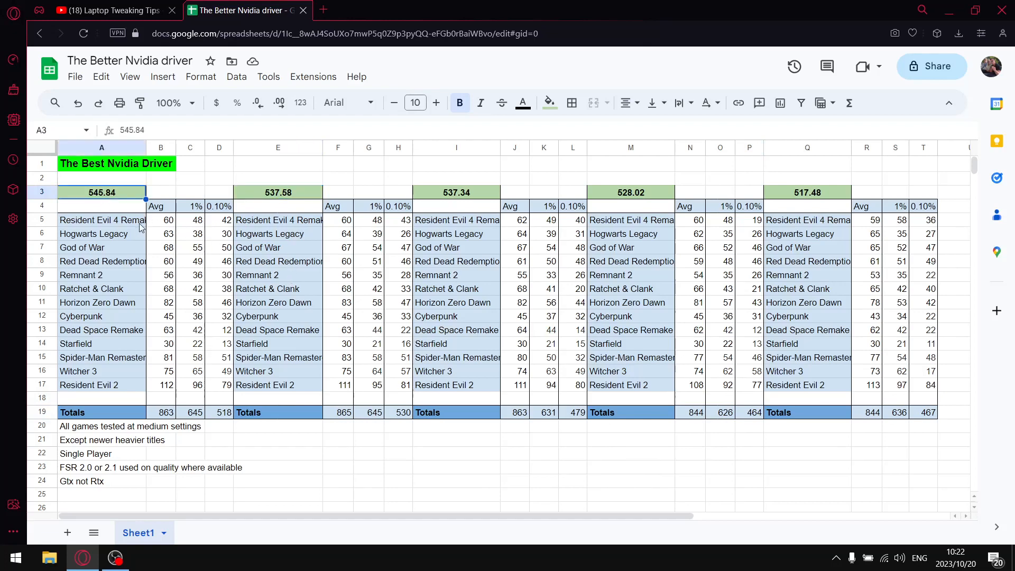
pyautogui.moveTo(298, 232)
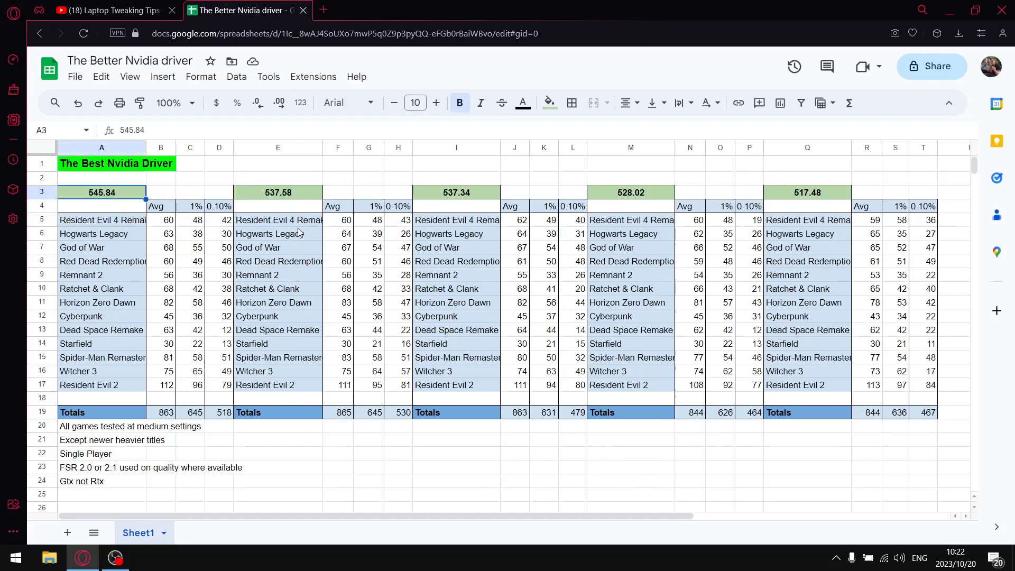
pyautogui.click(923, 179)
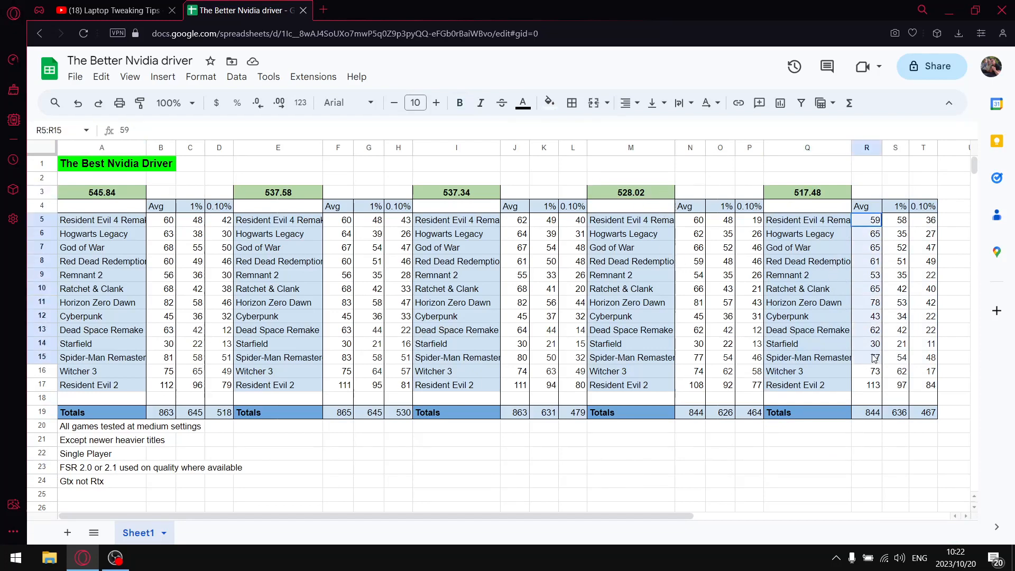
pyautogui.click(867, 412)
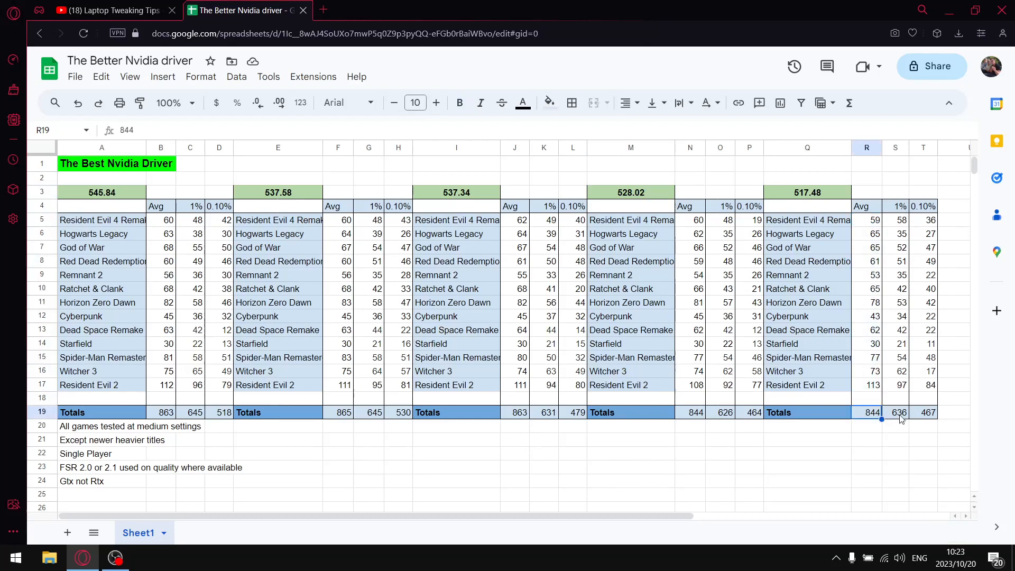
pyautogui.click(900, 412)
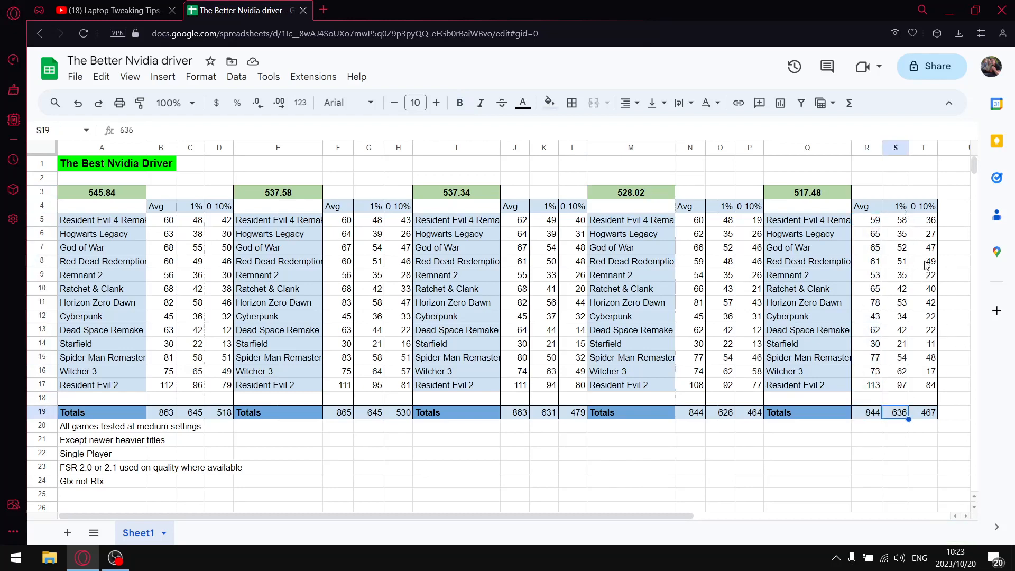
pyautogui.moveTo(928, 435)
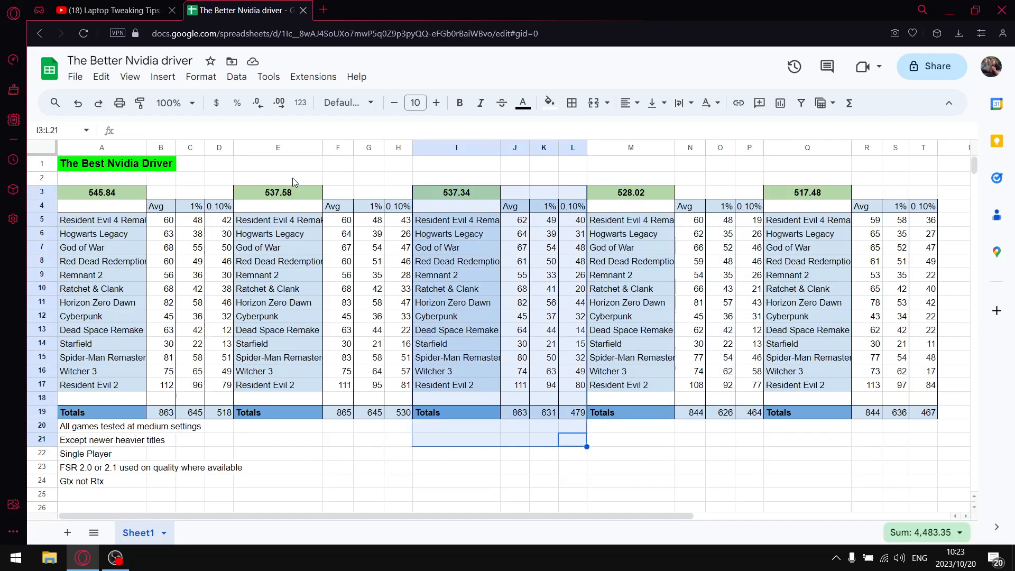
pyautogui.moveTo(290, 199)
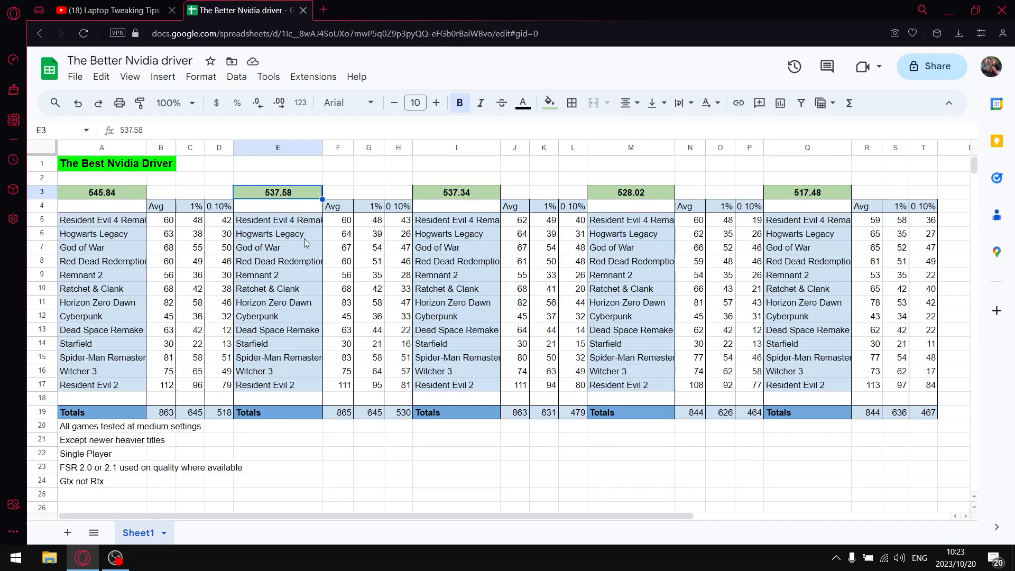
pyautogui.moveTo(381, 234)
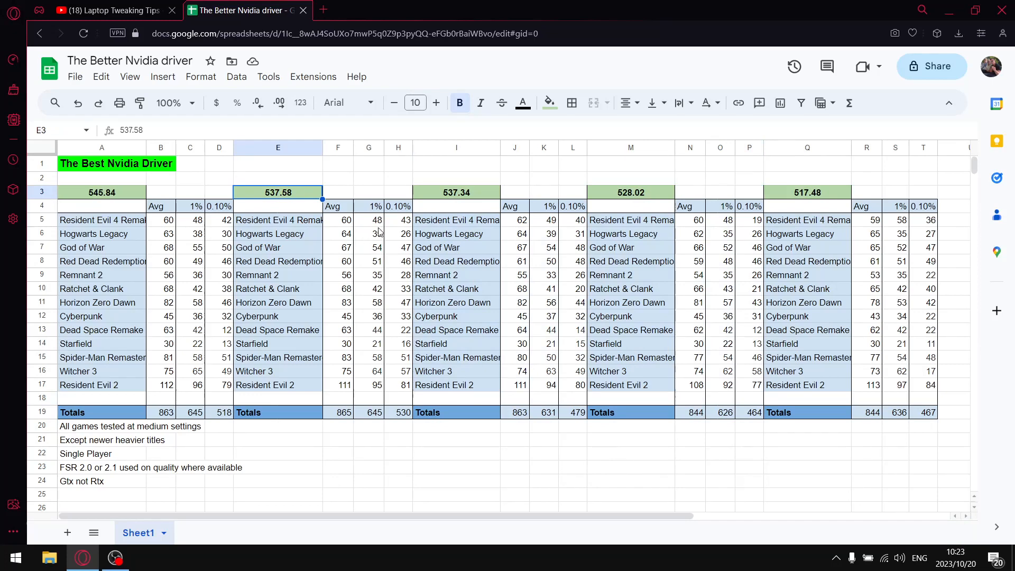
pyautogui.moveTo(375, 419)
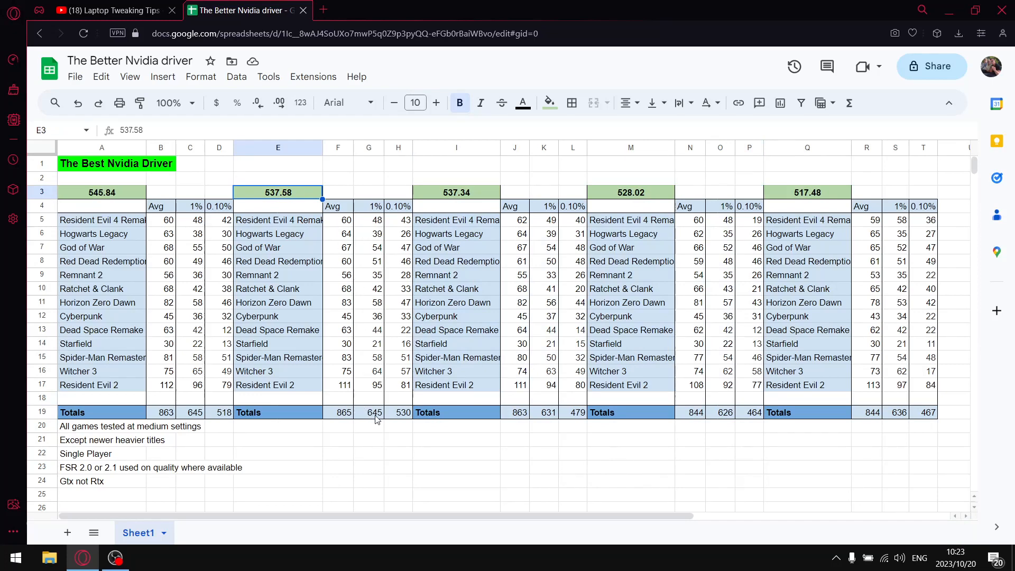
pyautogui.moveTo(407, 415)
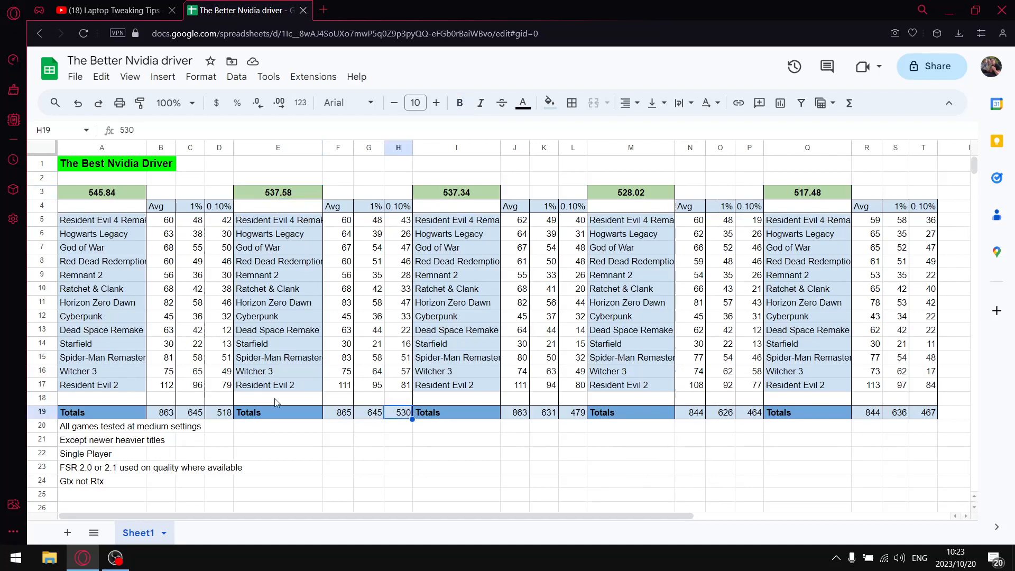
pyautogui.moveTo(207, 175)
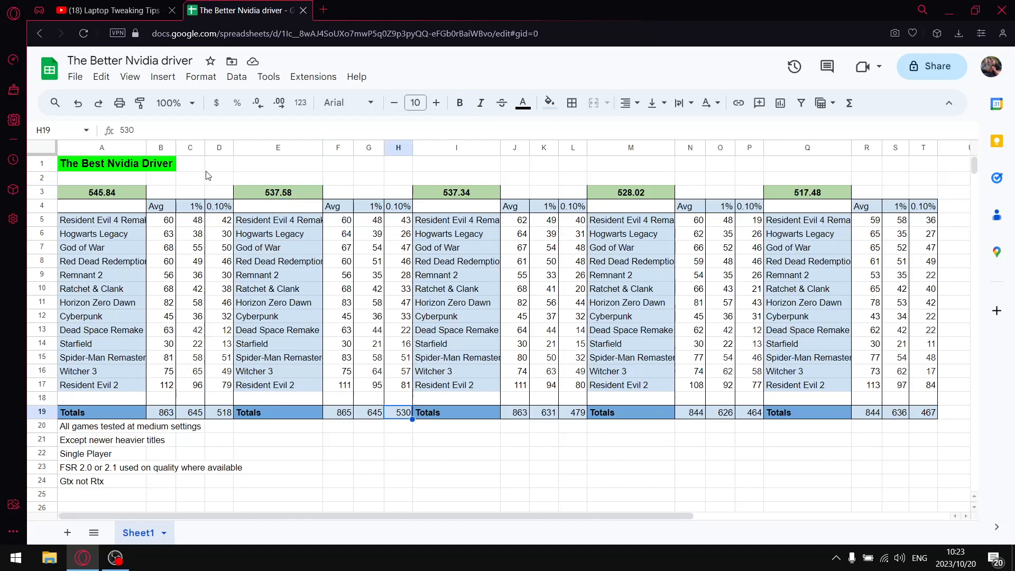